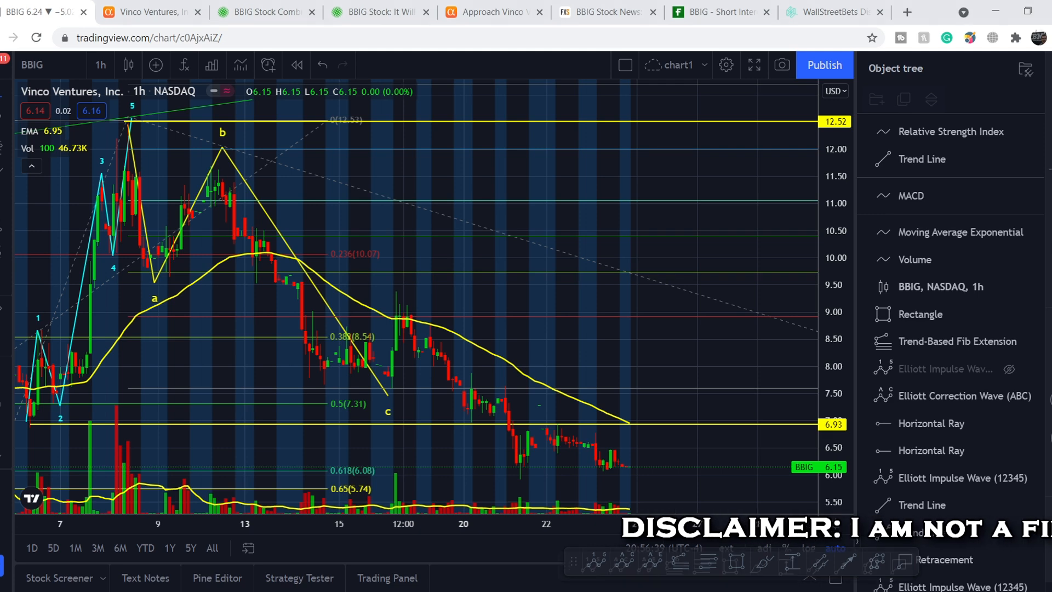
mouse_move(453, 386)
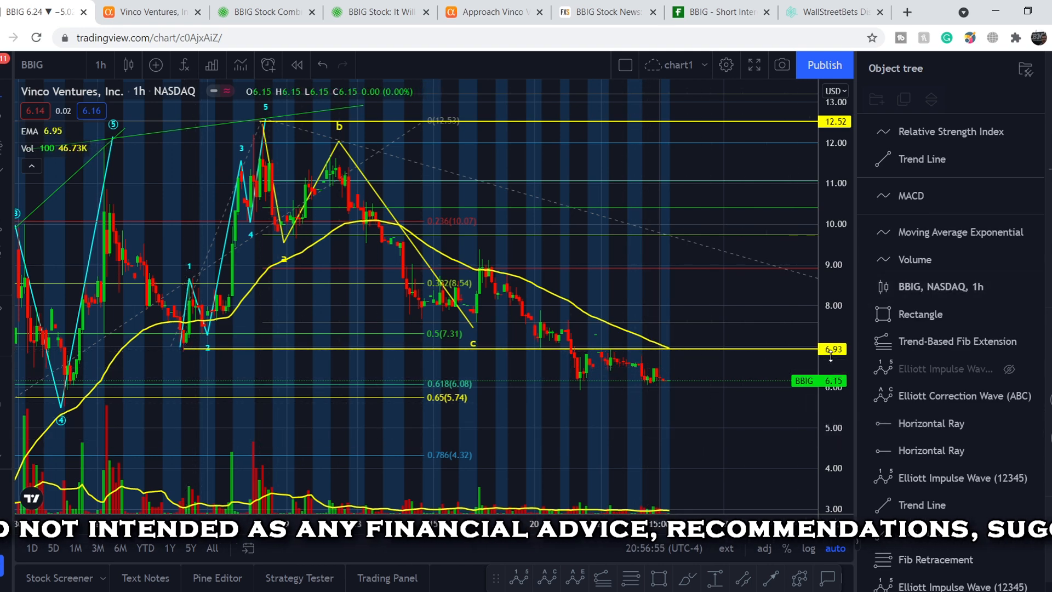
mouse_move(587, 423)
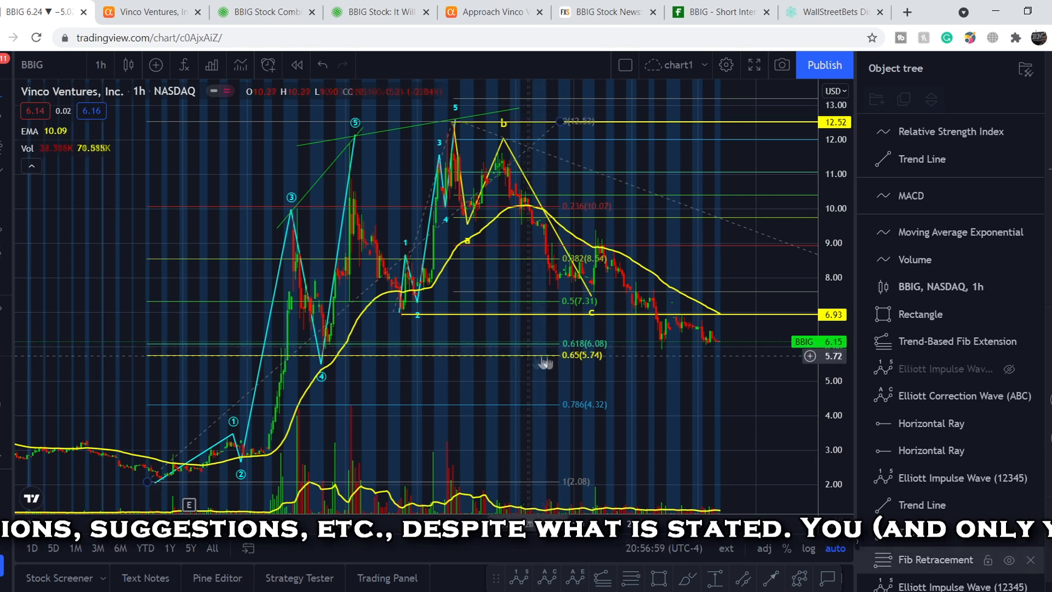
mouse_move(535, 362)
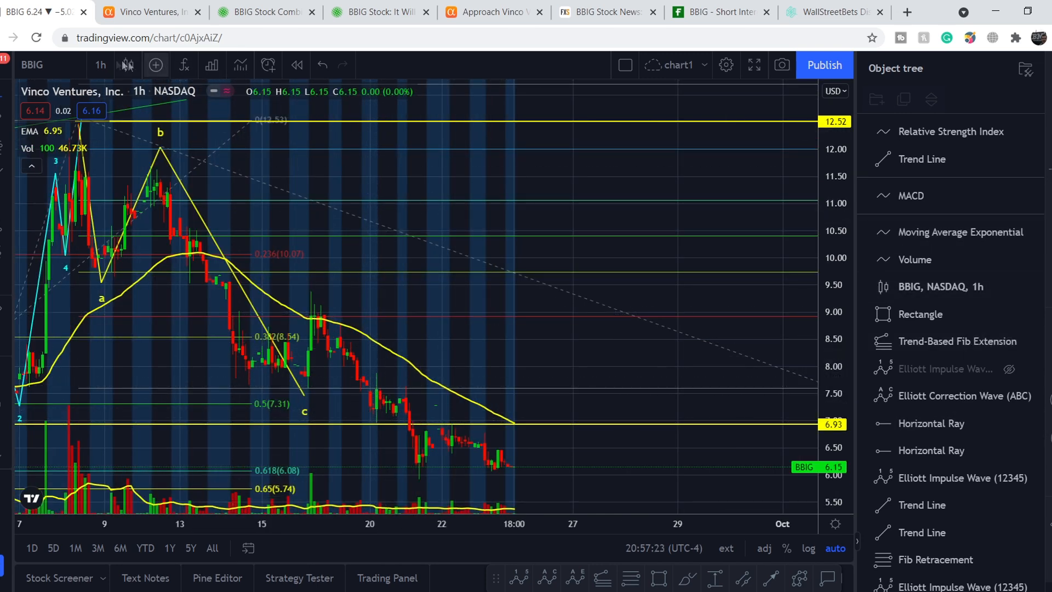
- Switch the BBIG chart to 15-minute candles, keeping the EMA and Fibonacci overlays
left_click(105, 64)
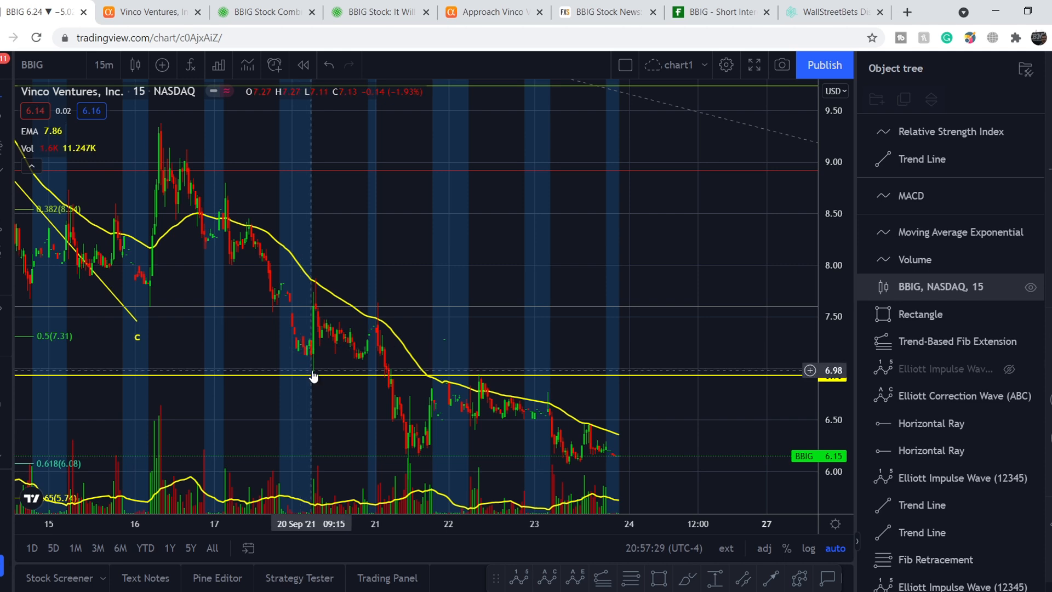
mouse_move(317, 295)
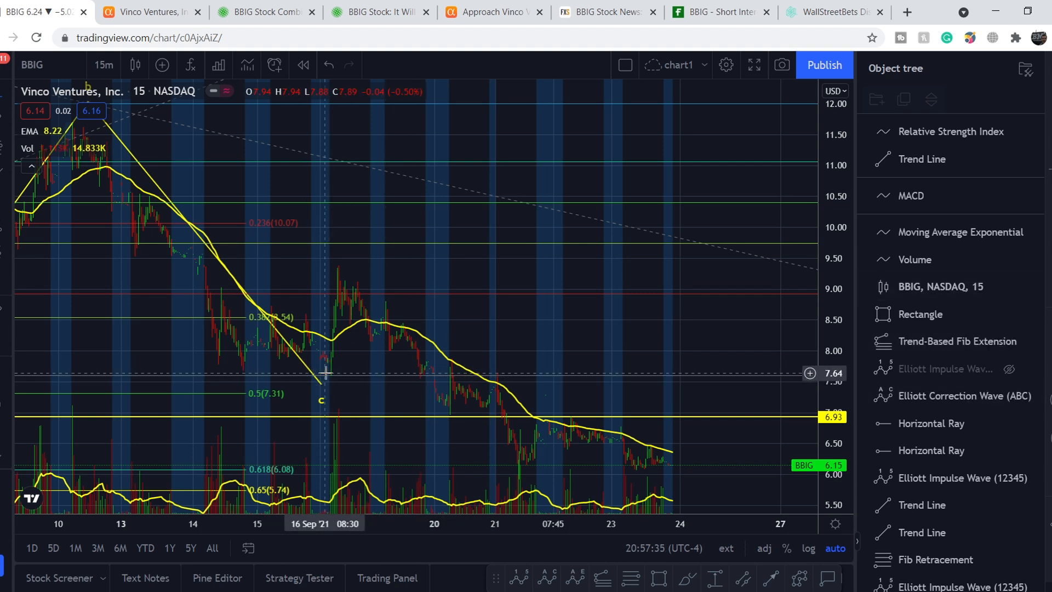
mouse_move(449, 382)
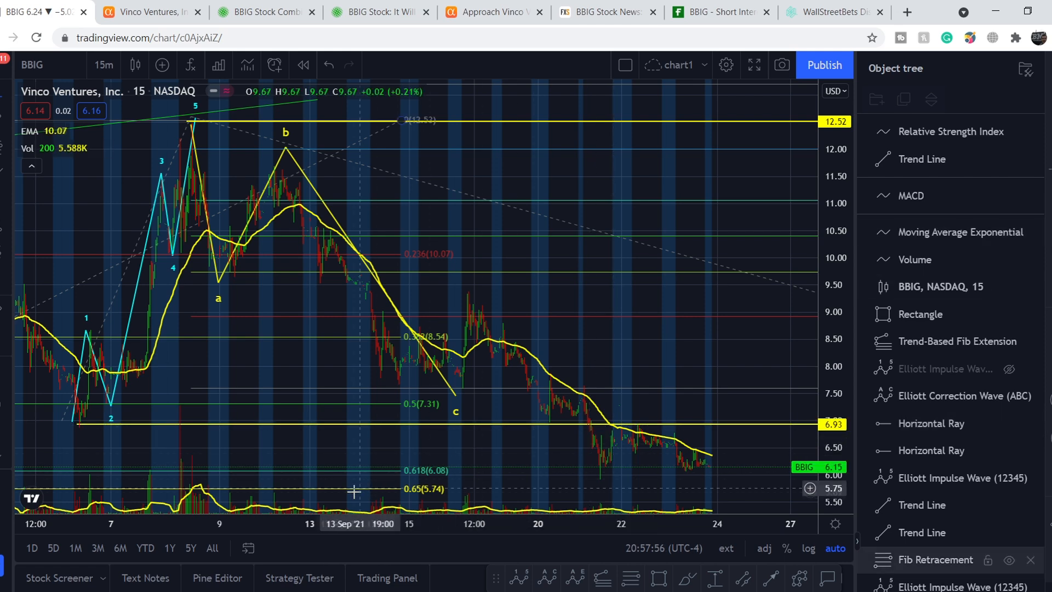
mouse_move(421, 479)
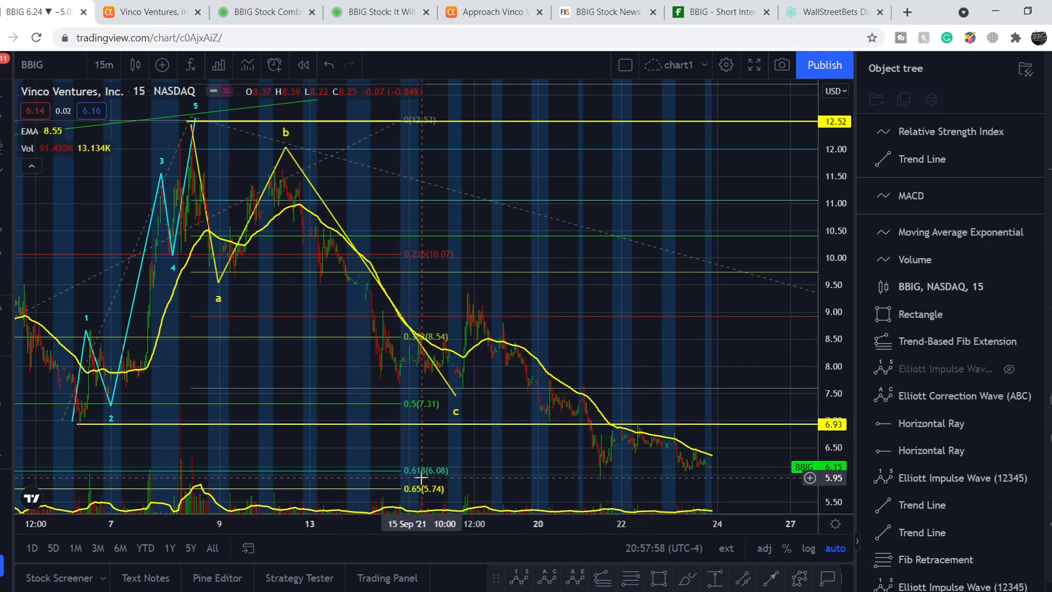
mouse_move(603, 479)
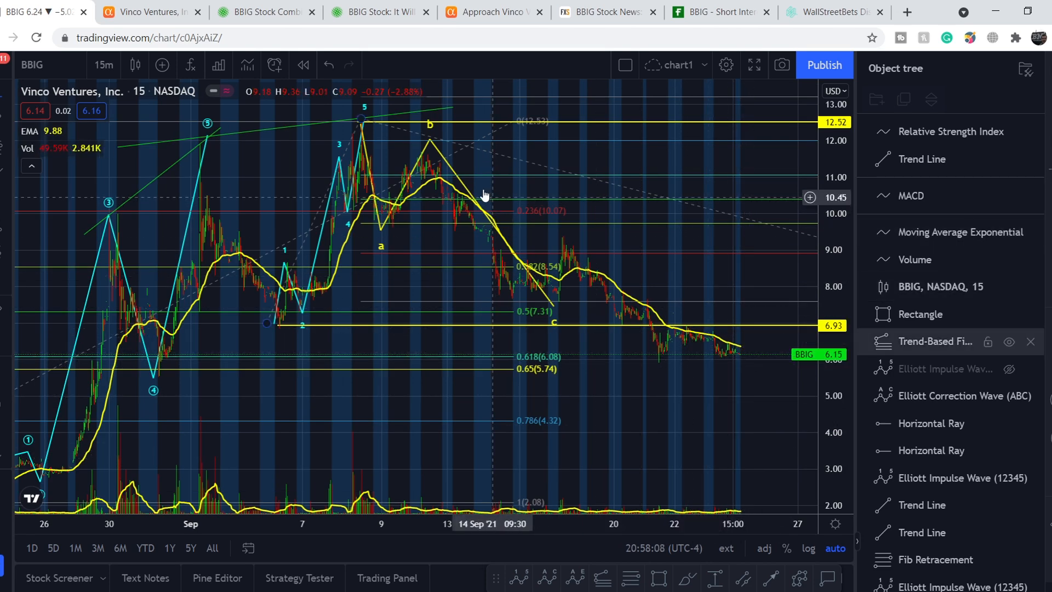
mouse_move(654, 293)
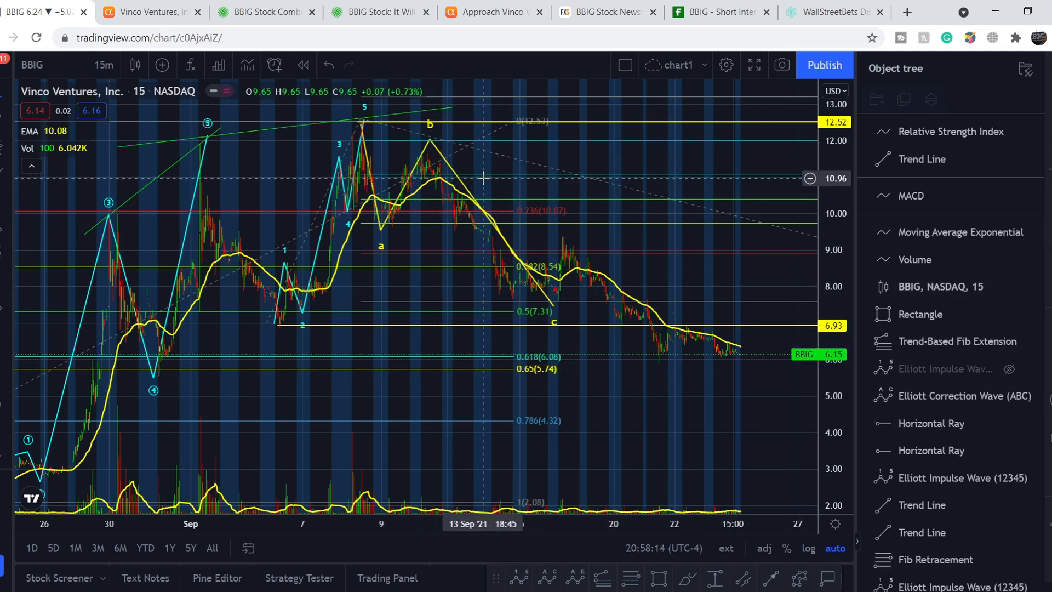
mouse_move(536, 244)
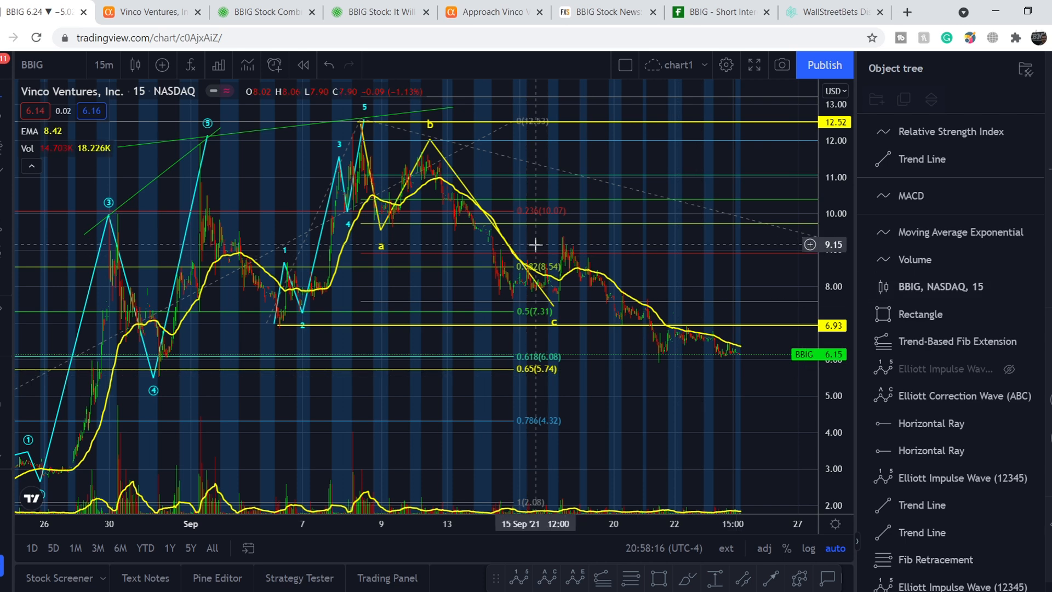
mouse_move(663, 376)
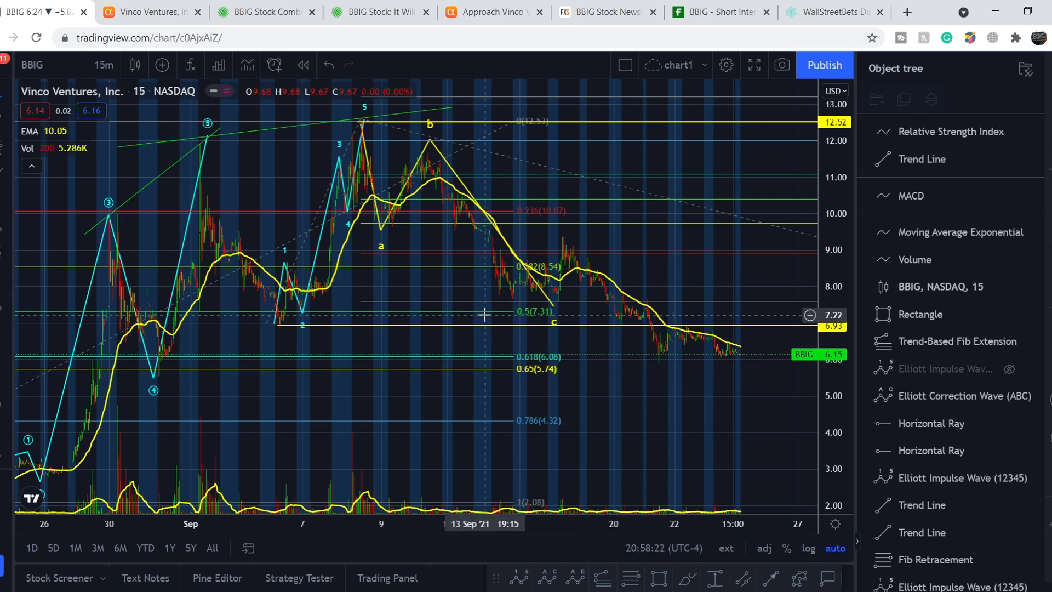
- Review BBIG's valuation, profitability, income statement and balance sheet figures on Seeking Alpha
left_click(151, 12)
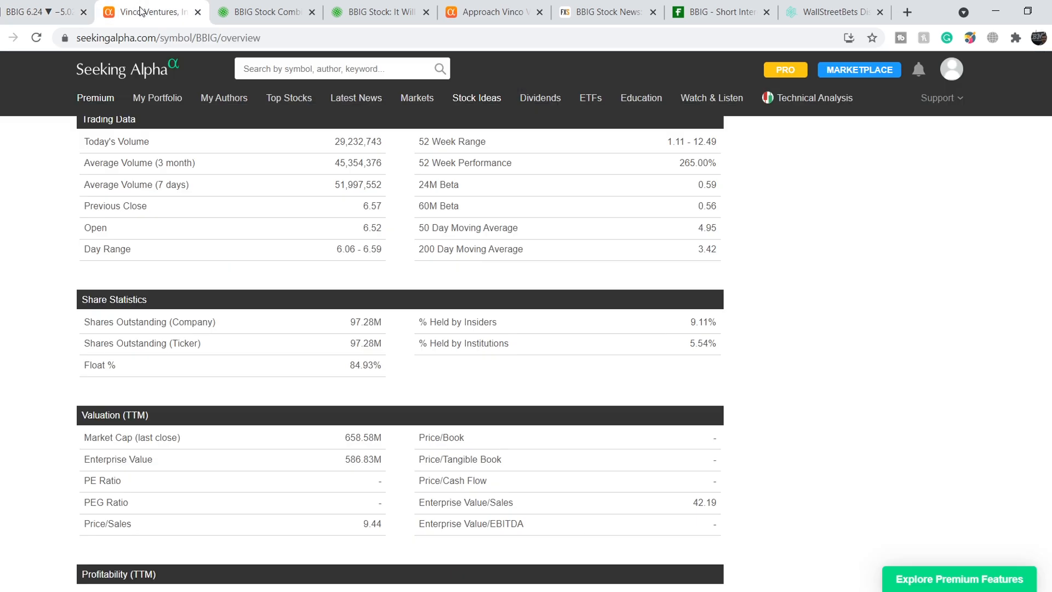
scroll("up", 3)
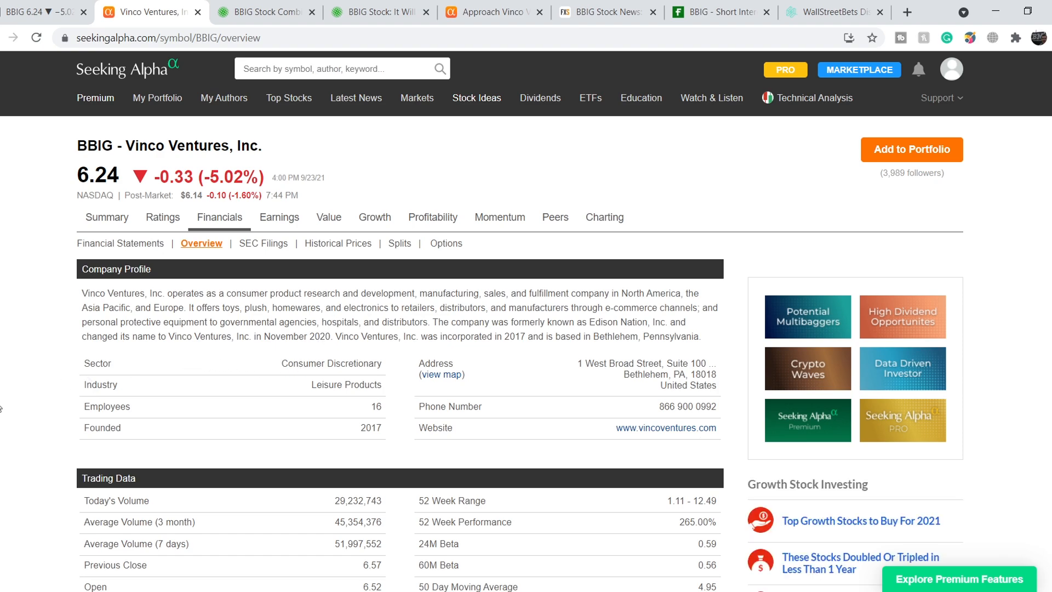
scroll("down", 3)
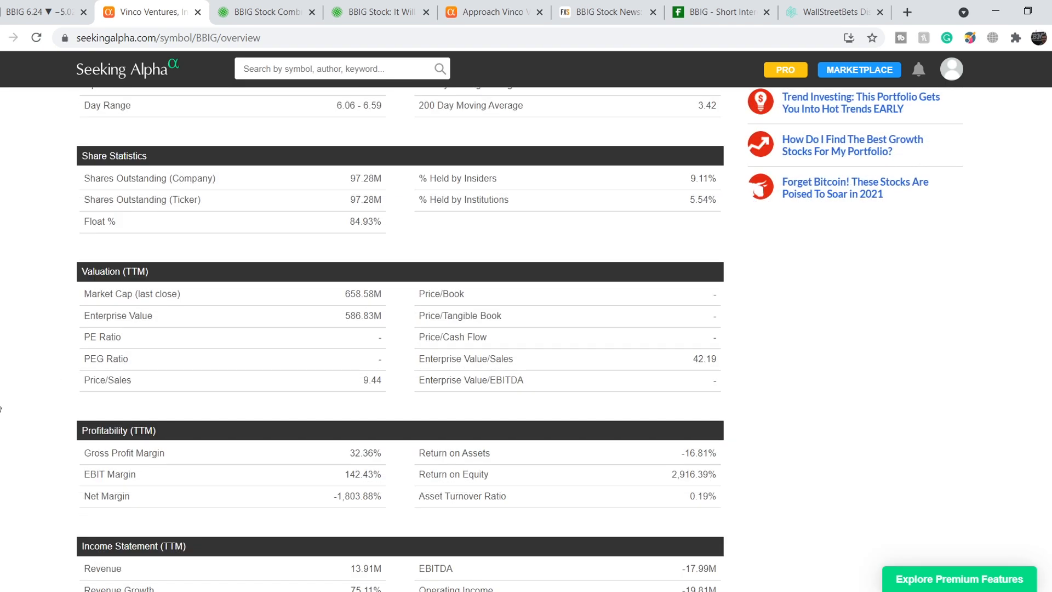
scroll("down", 3)
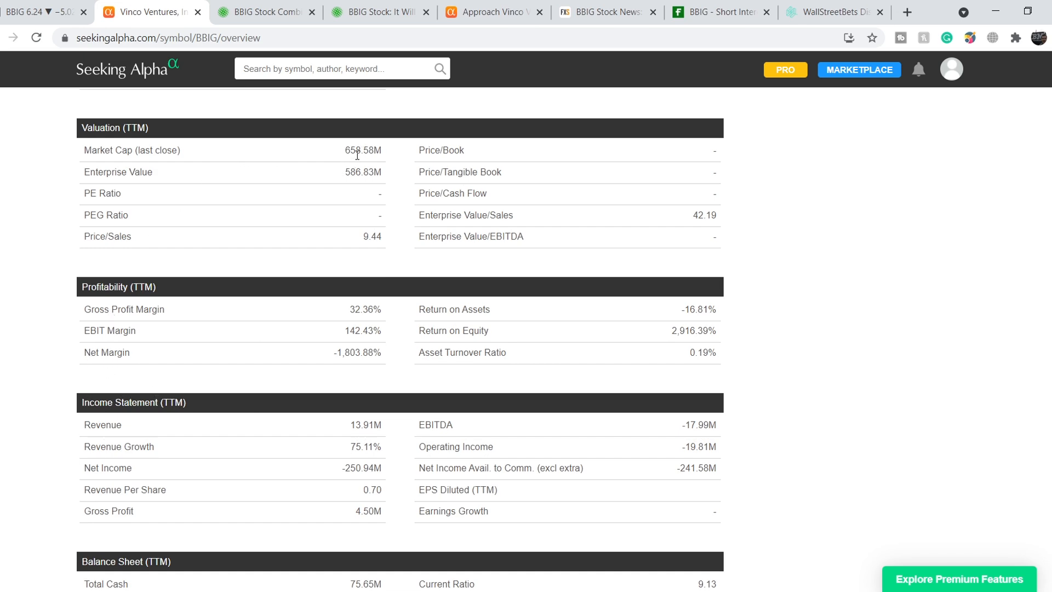
scroll("down", 3)
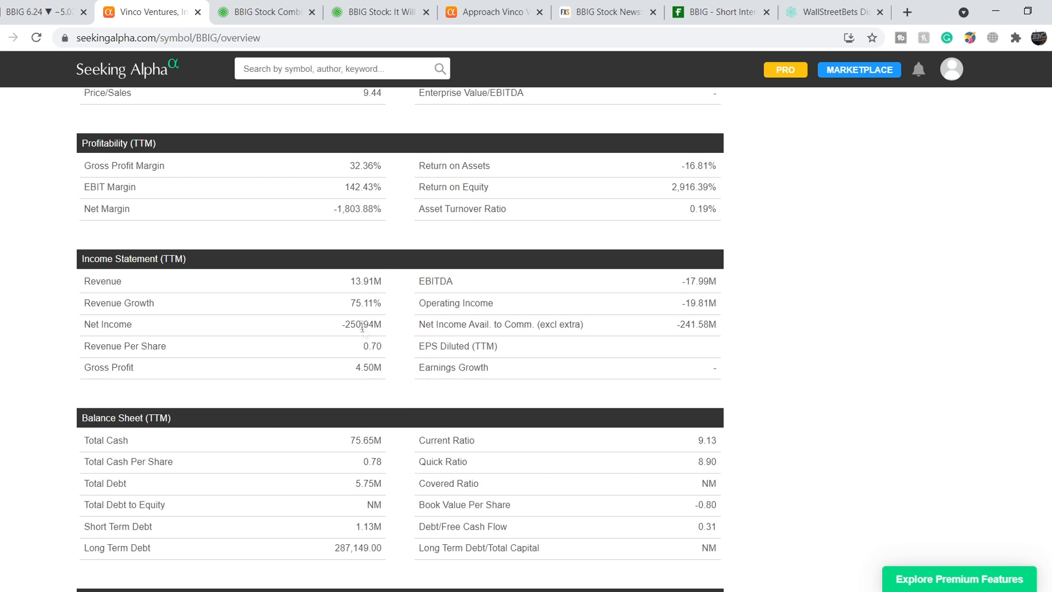
mouse_move(366, 280)
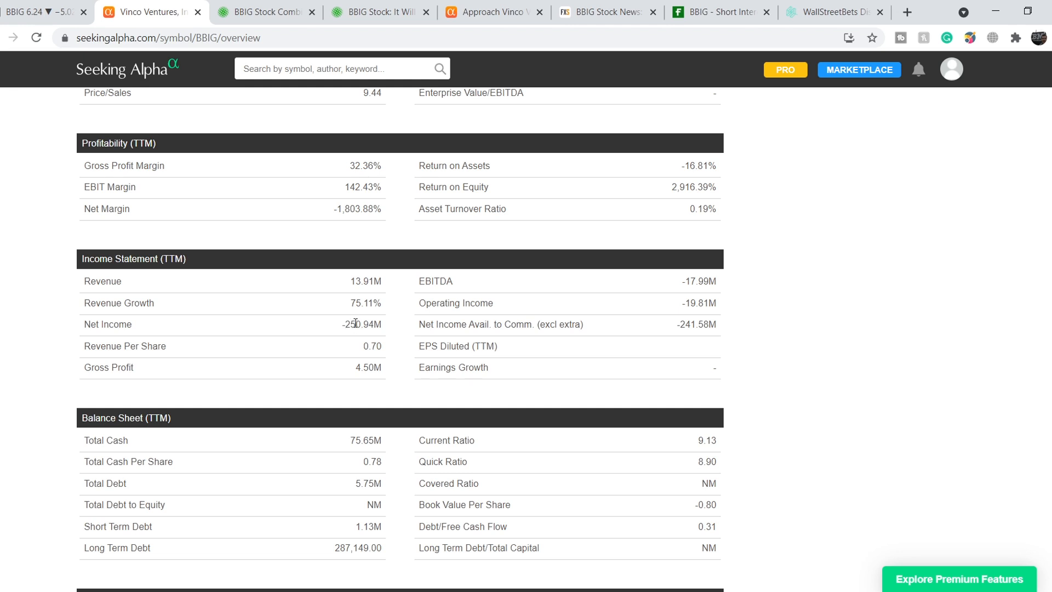
mouse_move(347, 447)
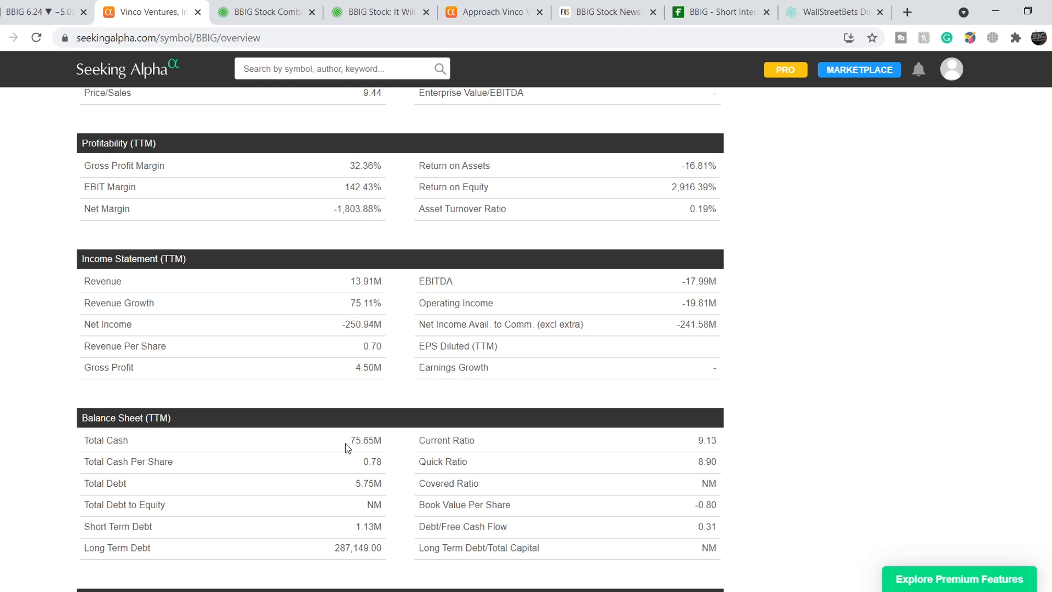
mouse_move(347, 336)
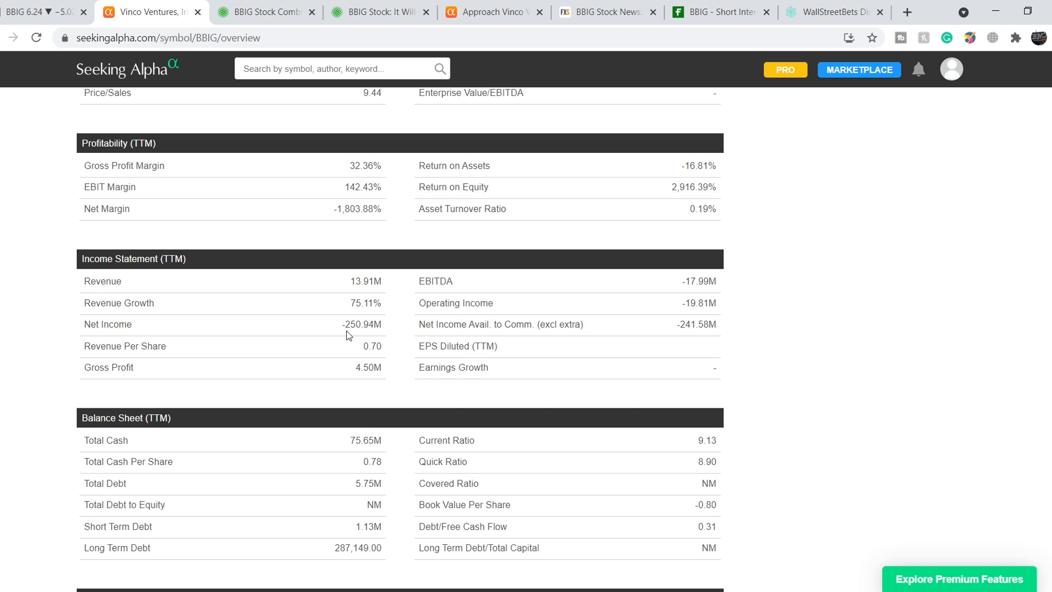
mouse_move(360, 395)
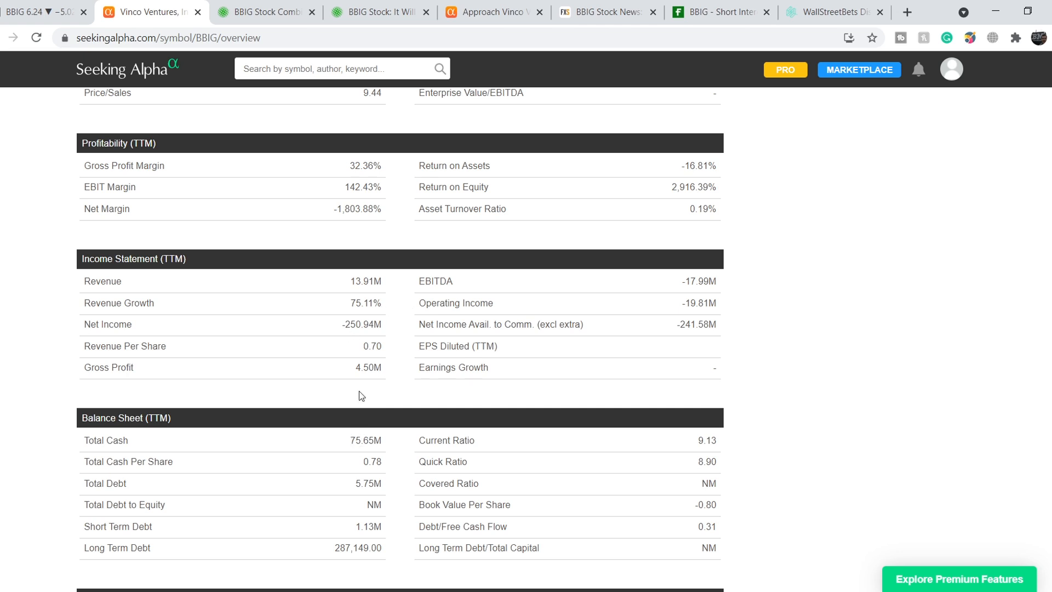
mouse_move(349, 416)
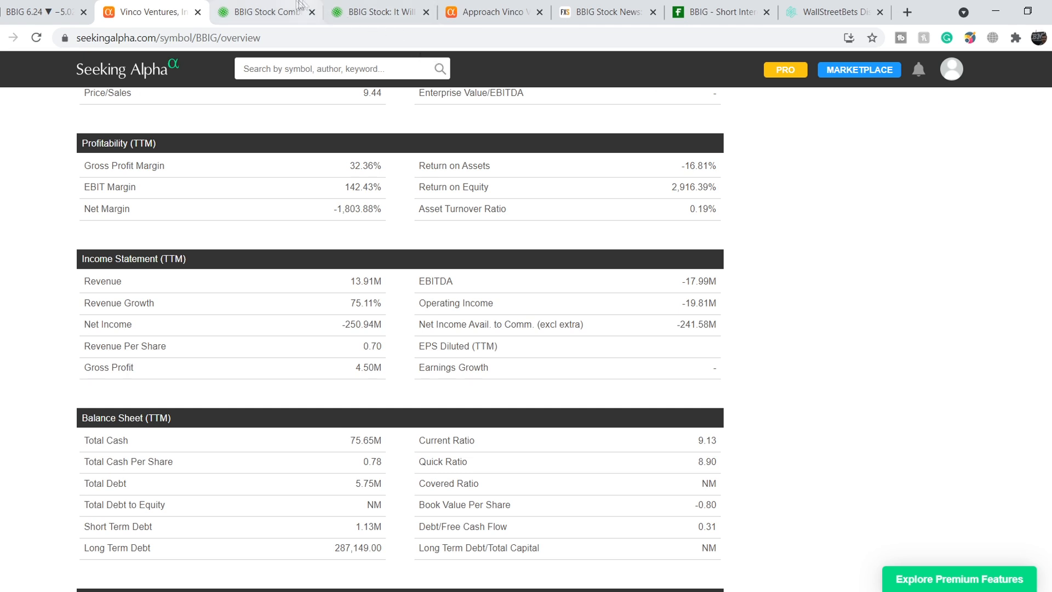
- Read the Vinco Ventures 'Young Investors Love' article down to its NFT section
left_click(260, 12)
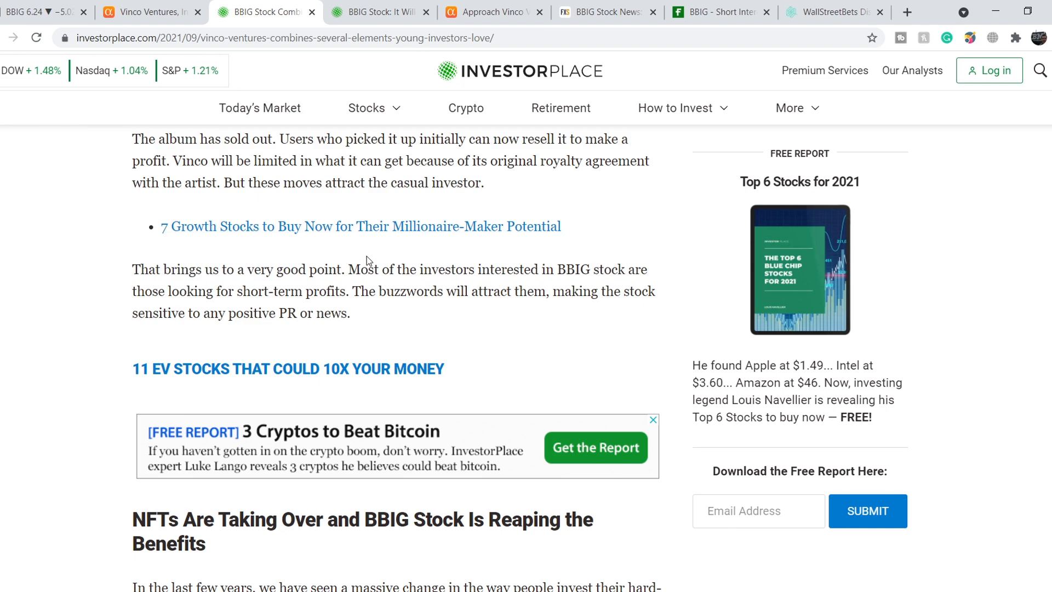
scroll("up", 3)
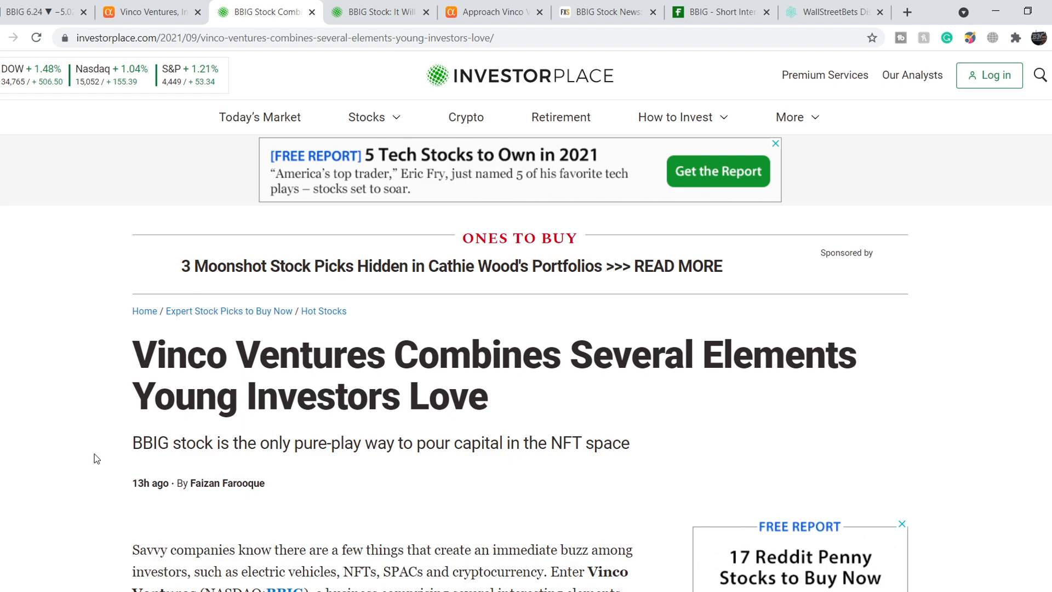
scroll("down", 3)
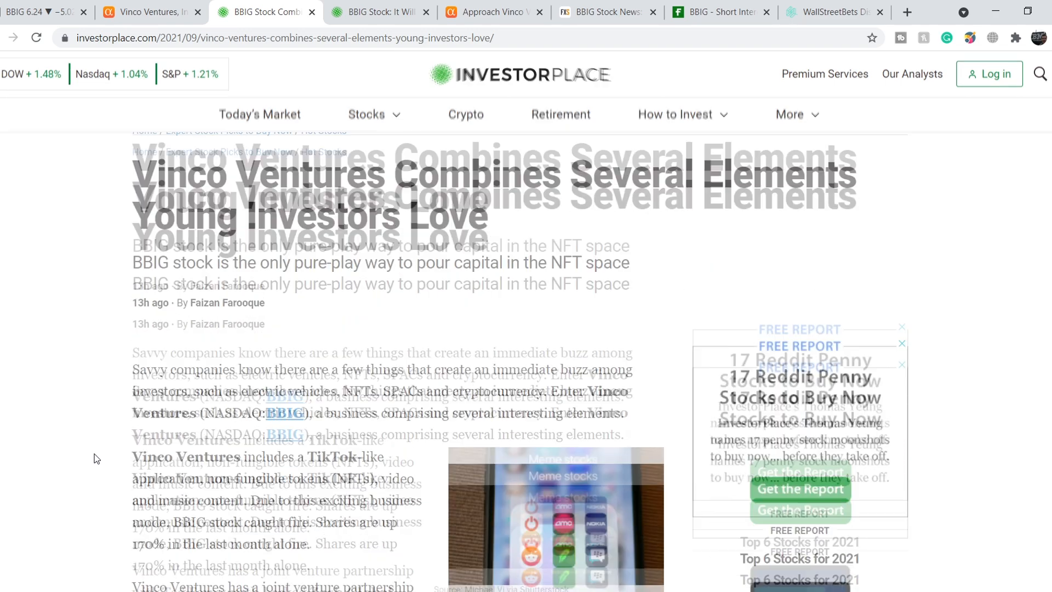
scroll("down", 3)
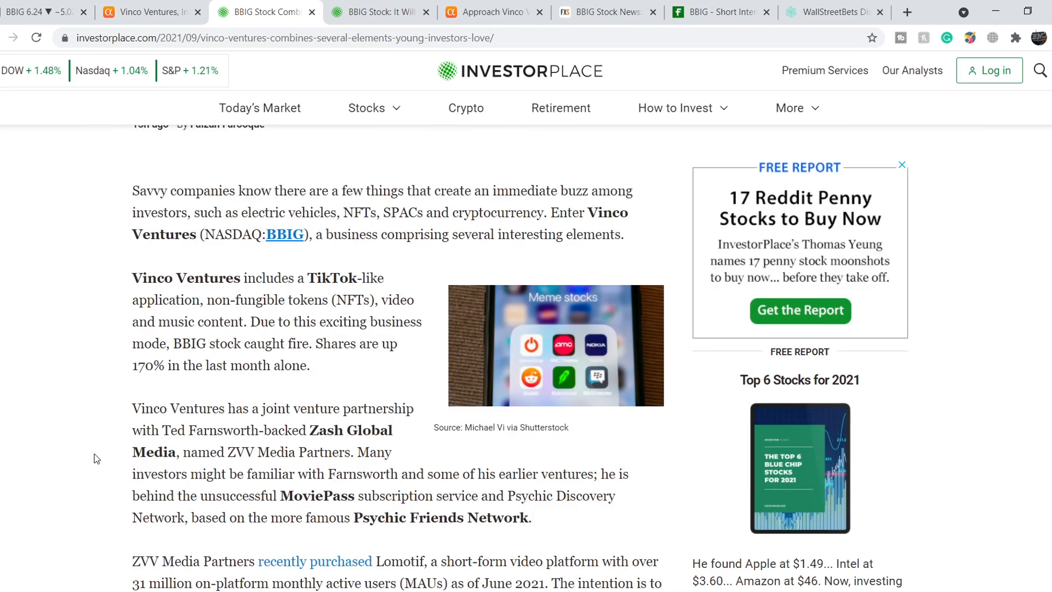
mouse_move(321, 399)
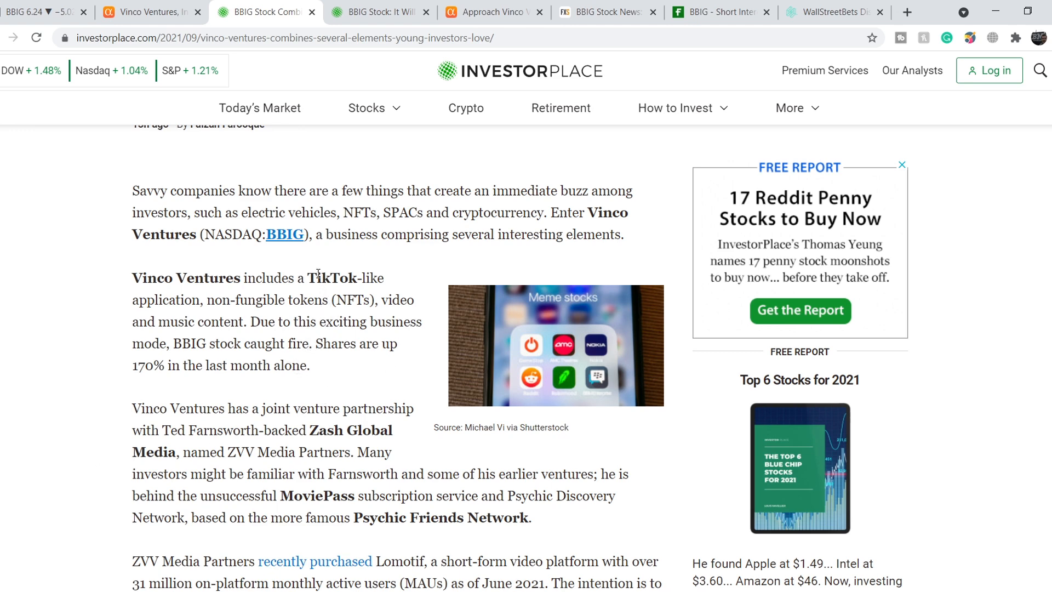
scroll("down", 3)
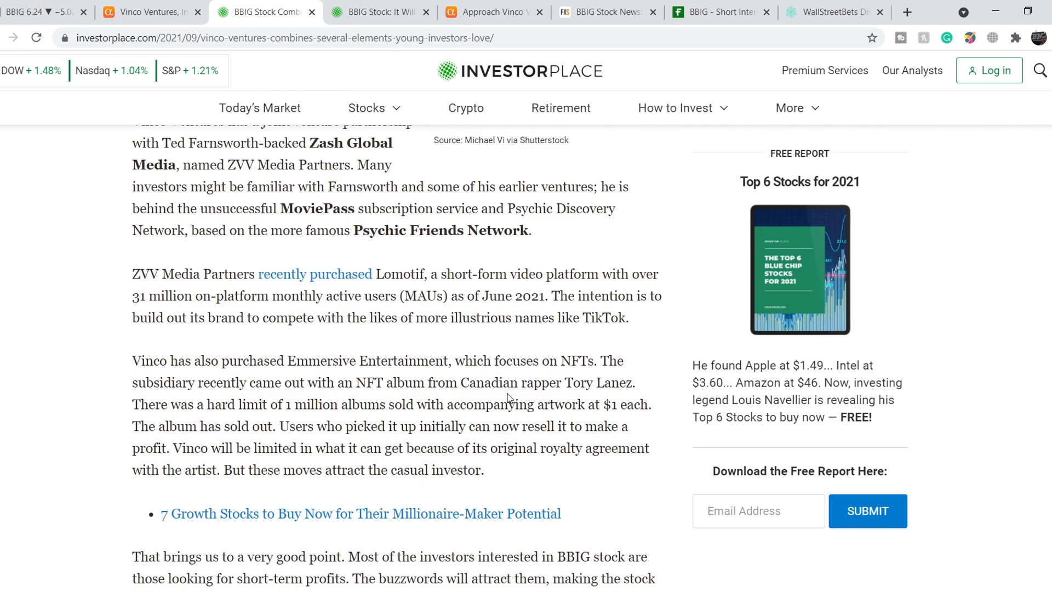
mouse_move(566, 455)
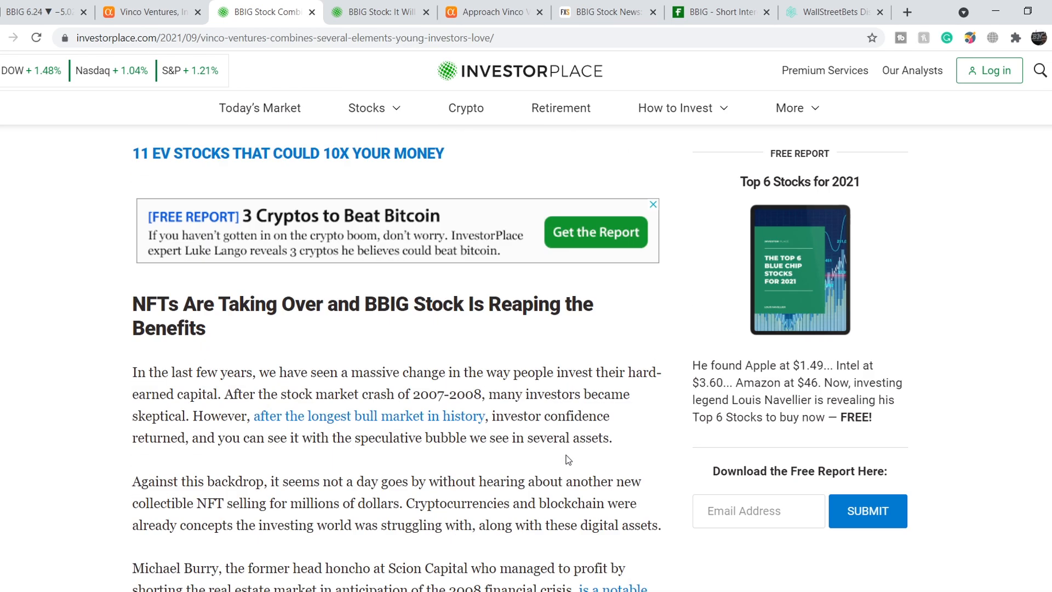
scroll("down", 3)
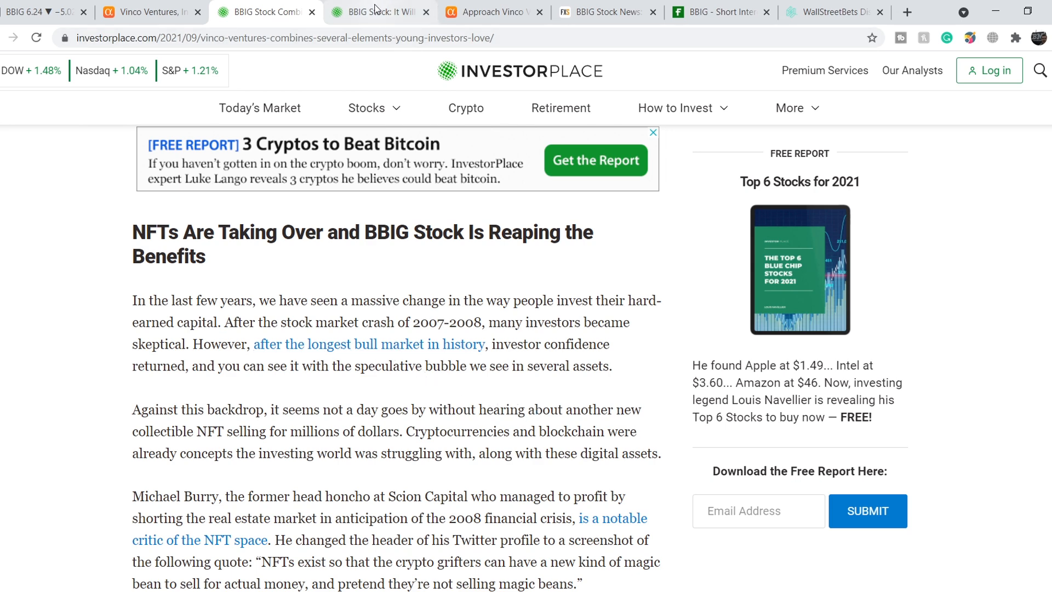
- Read 'It Will All End in Tears for Vinco Ventures' into its Pumped, Dumped section
left_click(379, 12)
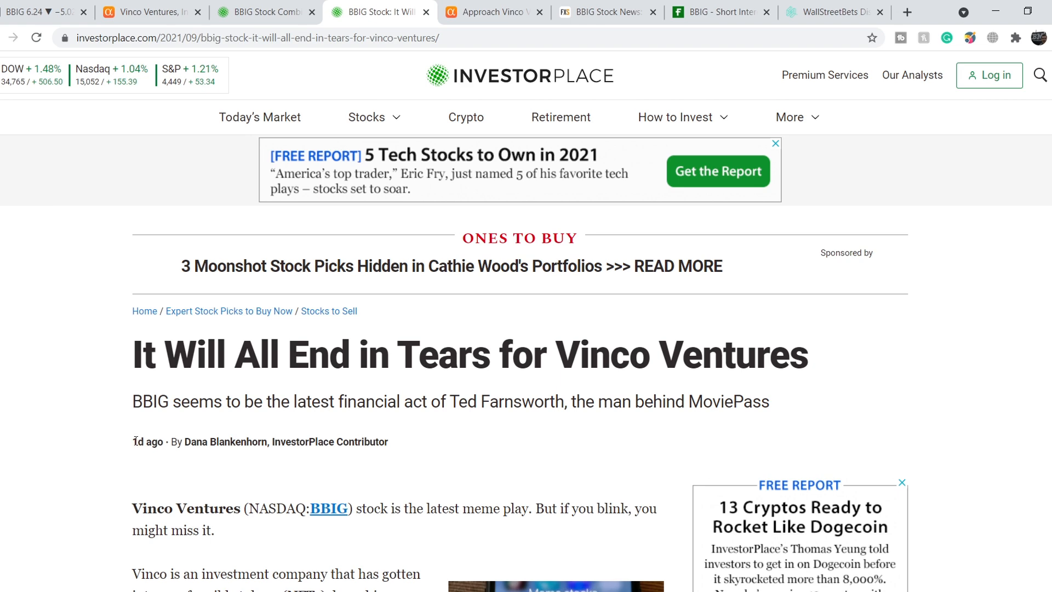
scroll("down", 3)
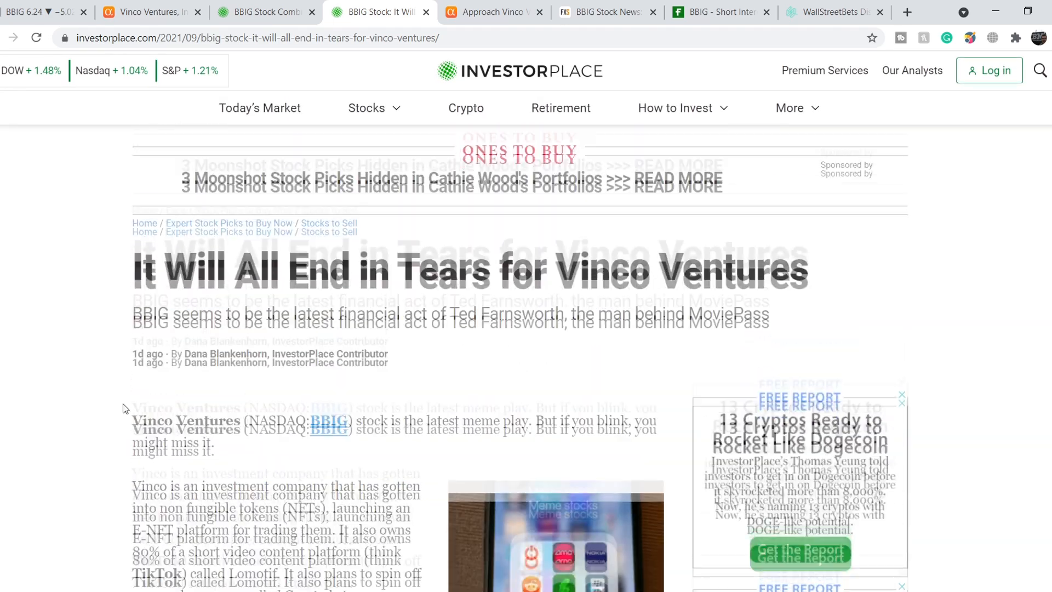
scroll("down", 3)
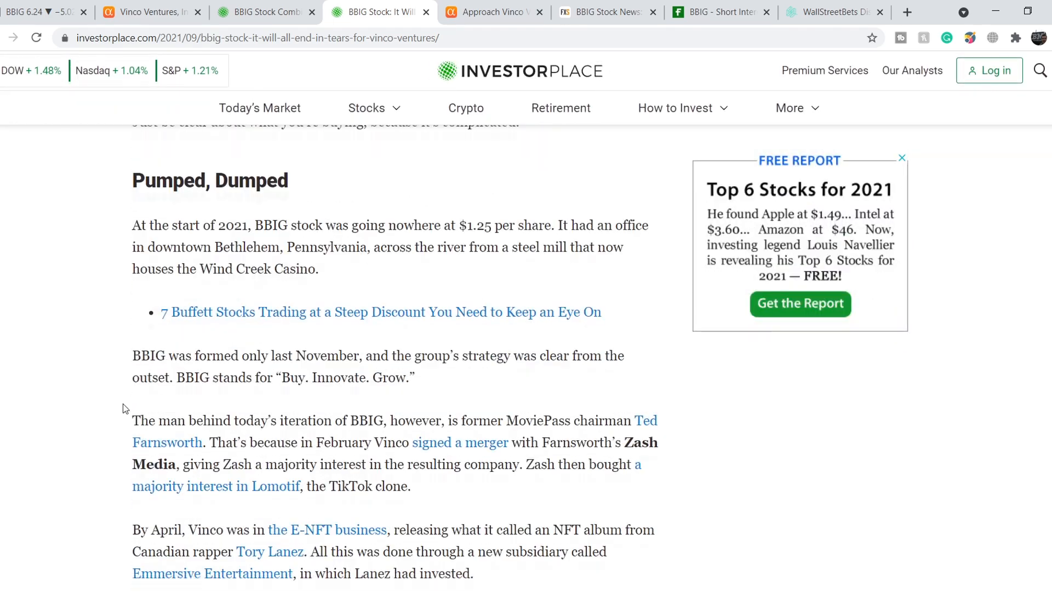
scroll("down", 3)
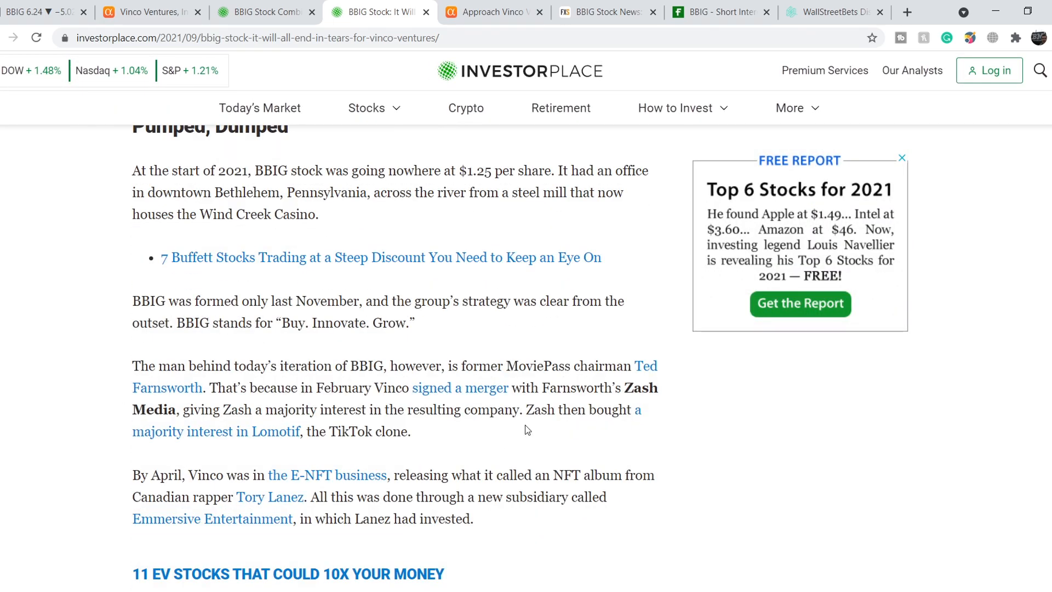
mouse_move(512, 434)
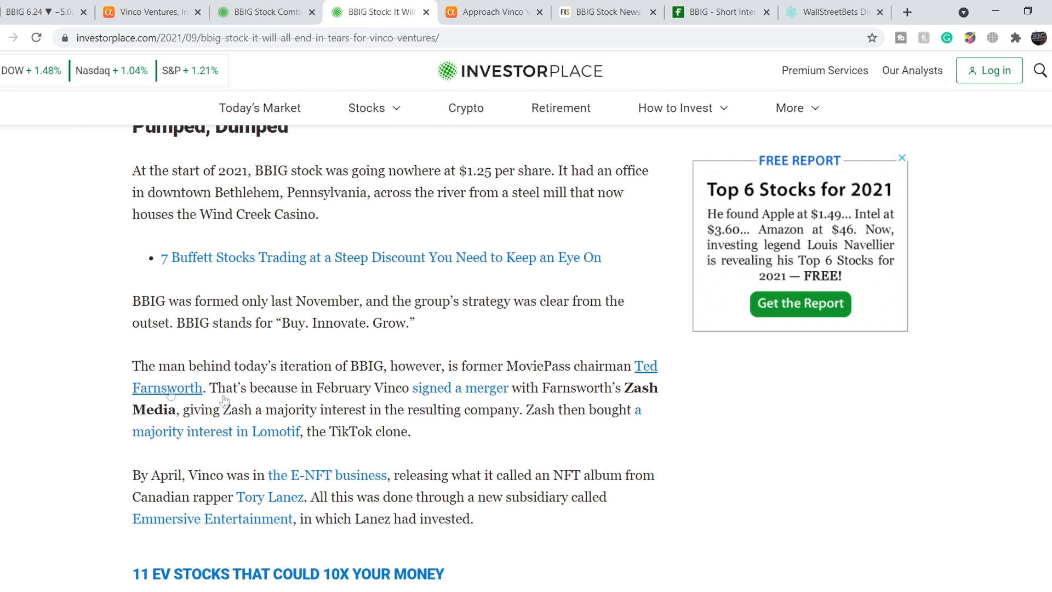
mouse_move(326, 475)
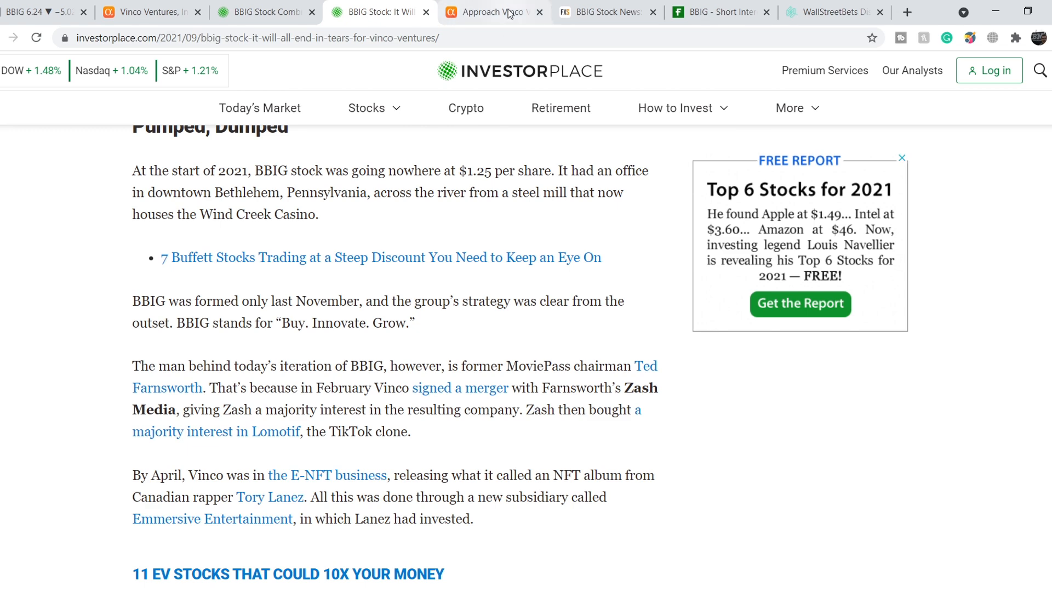
- Read the 'Approach Vinco Ventures With Extreme Caution' overview, highlighting the MoviePass $250 million loss
left_click(492, 12)
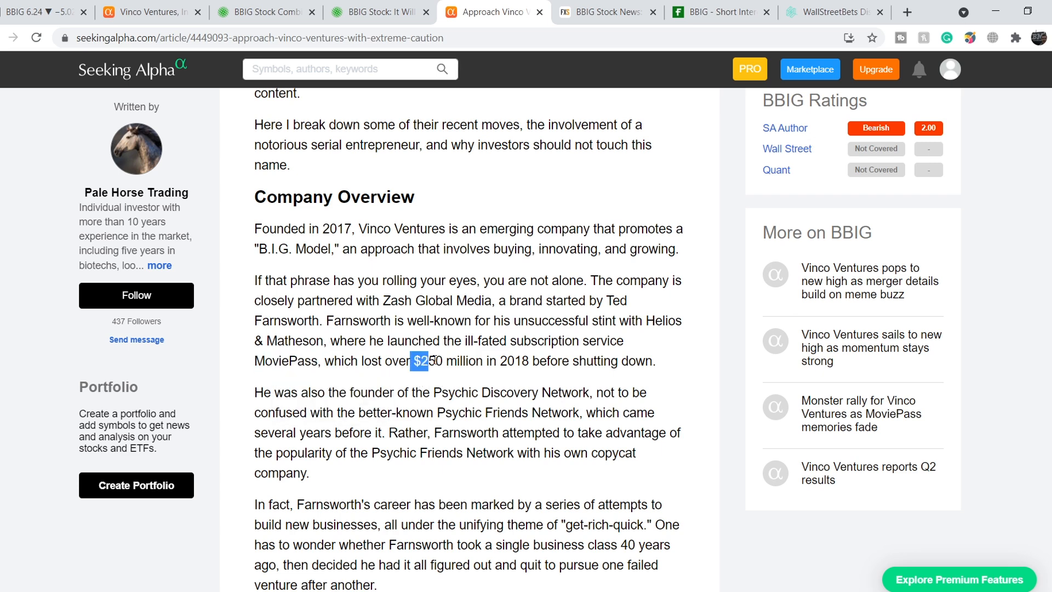
left_click_drag(423, 361, 574, 360)
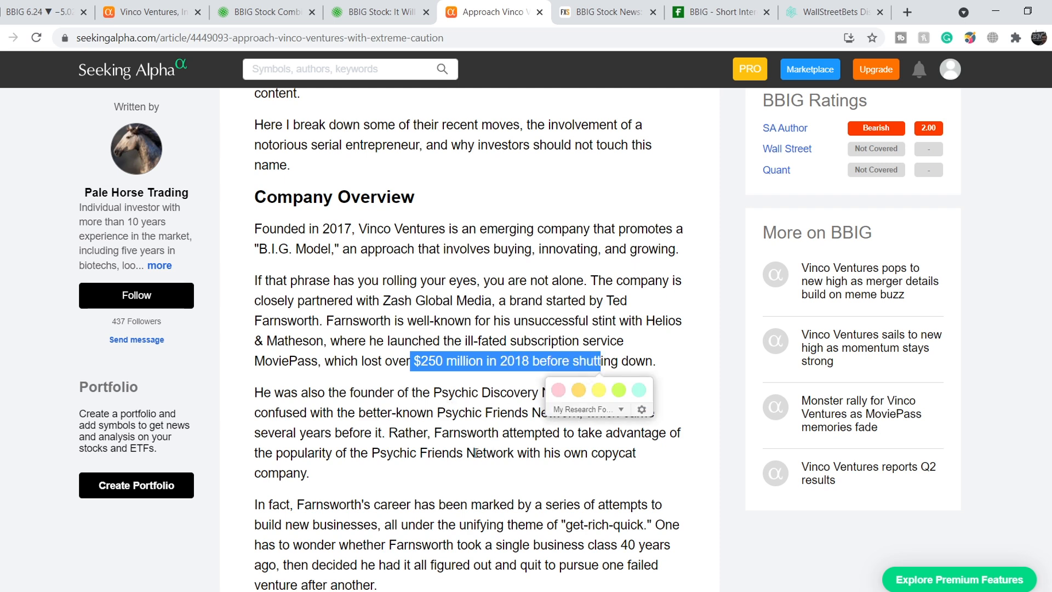
mouse_move(401, 387)
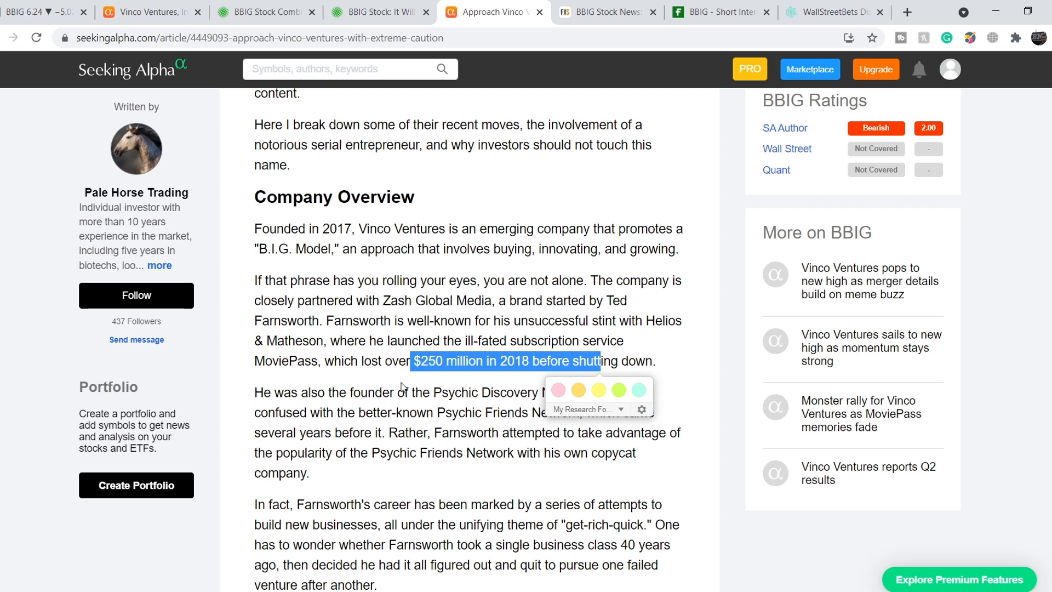
left_click(413, 386)
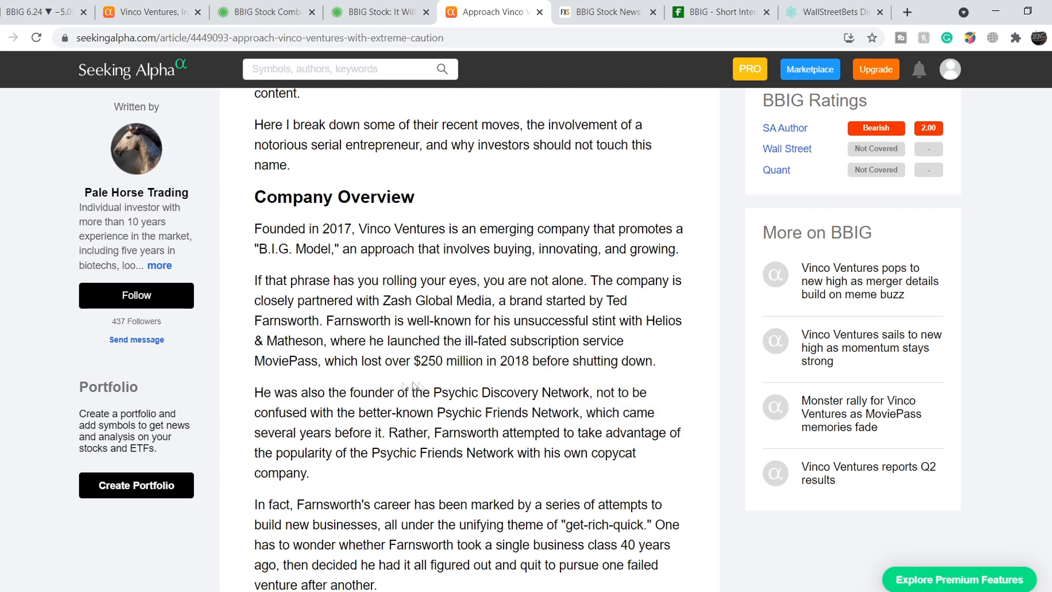
mouse_move(432, 332)
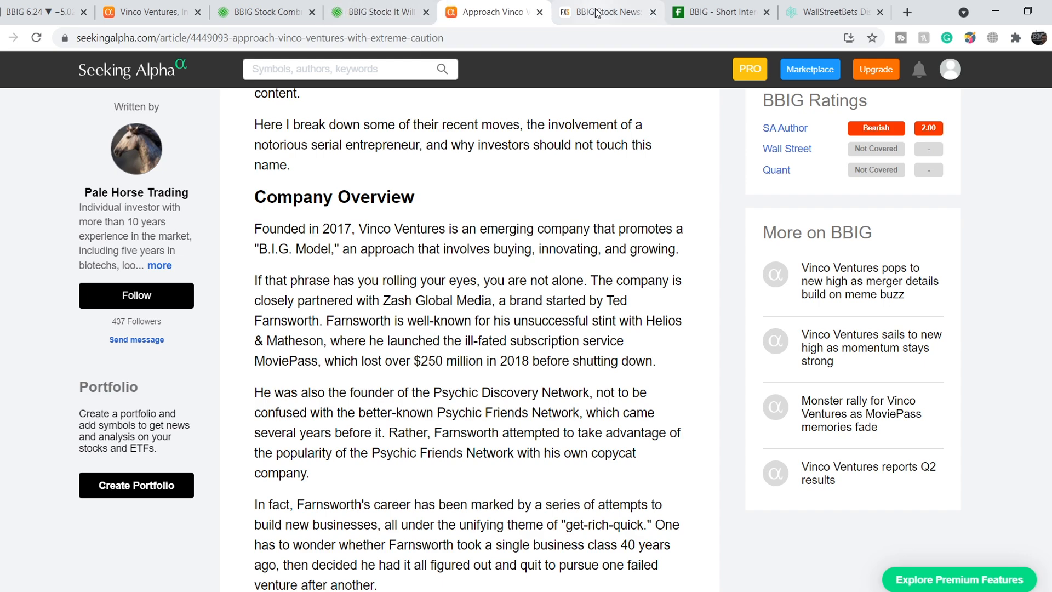
- Read FXStreet's 'Vinco Ventures keeps falling' story, then bring up Fintel's BBIG short-interest data
left_click(602, 11)
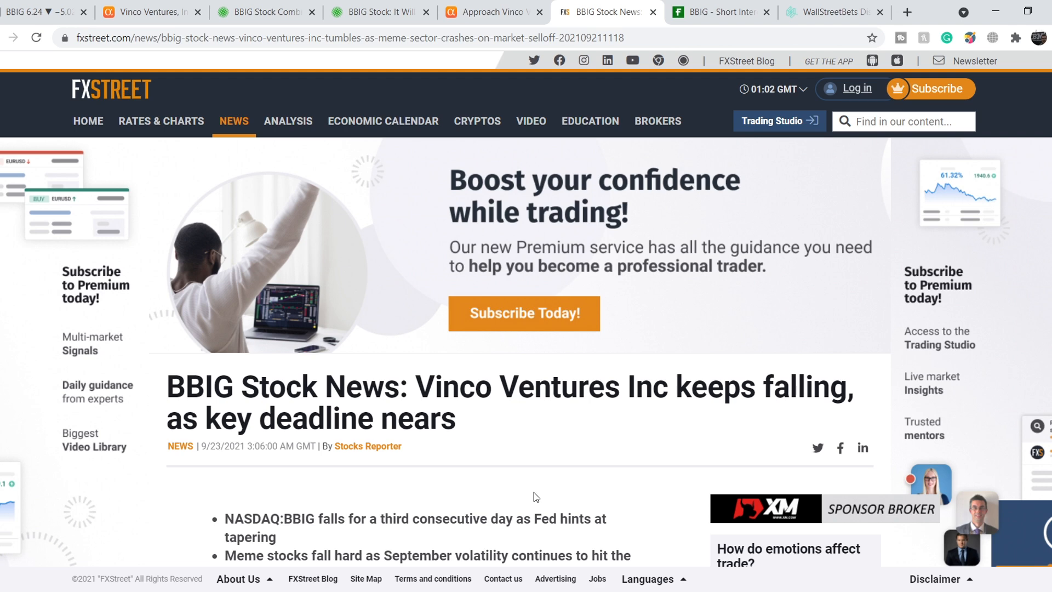
scroll("down", 3)
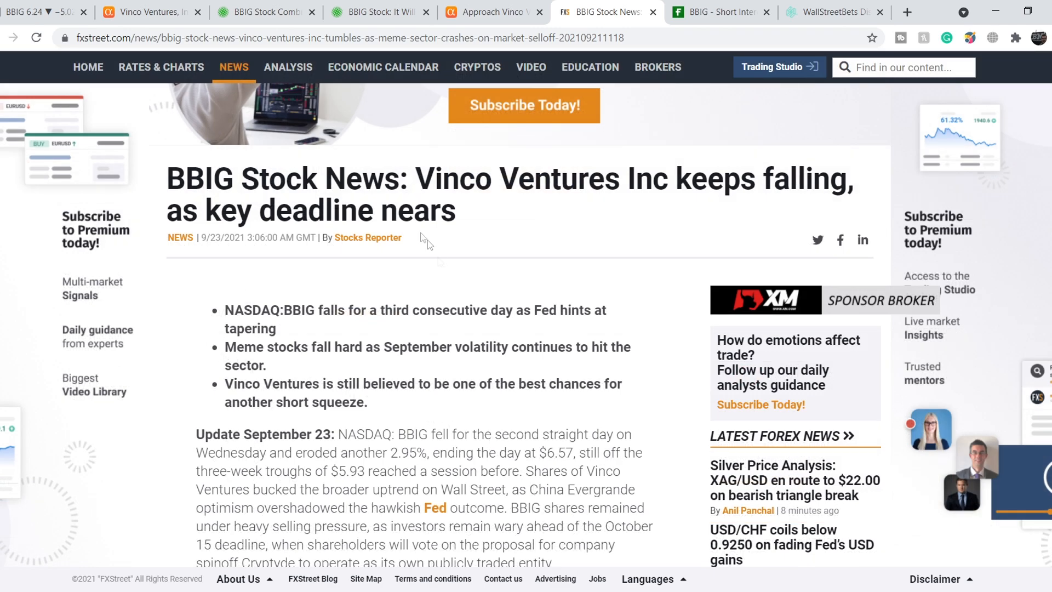
mouse_move(209, 382)
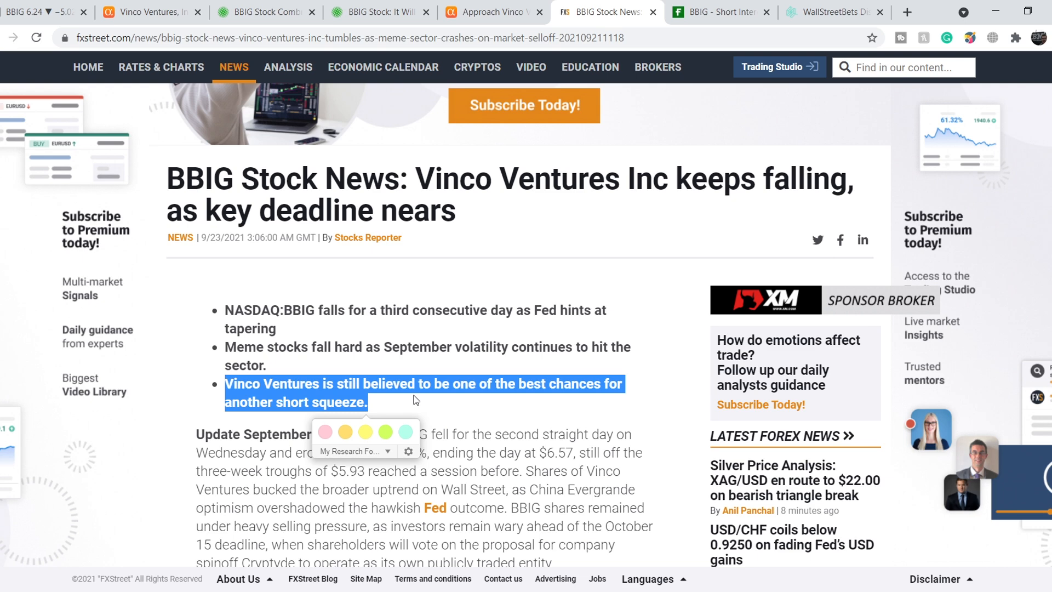
mouse_move(705, 20)
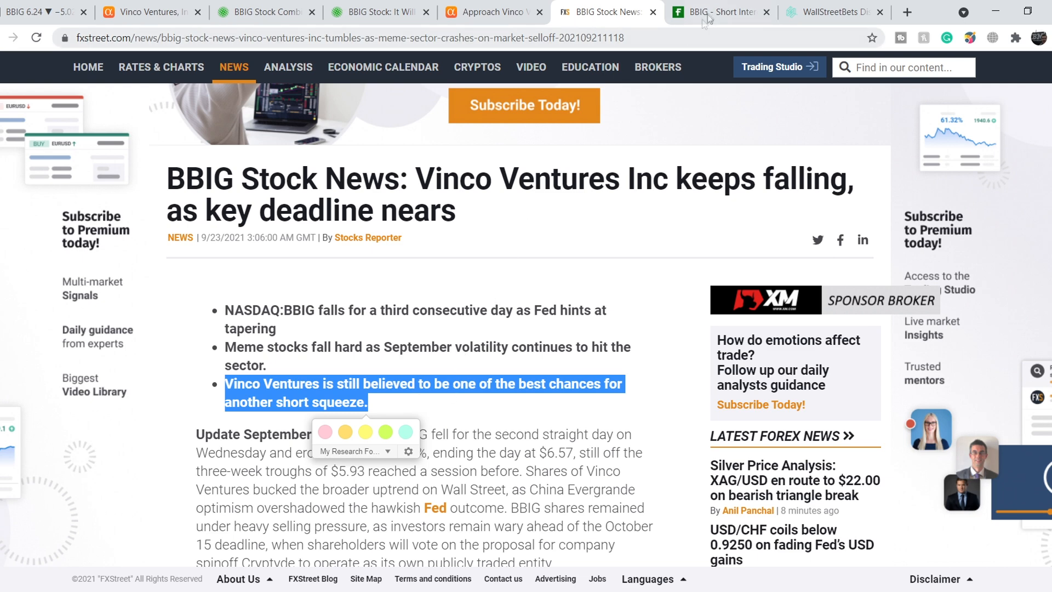
left_click(718, 12)
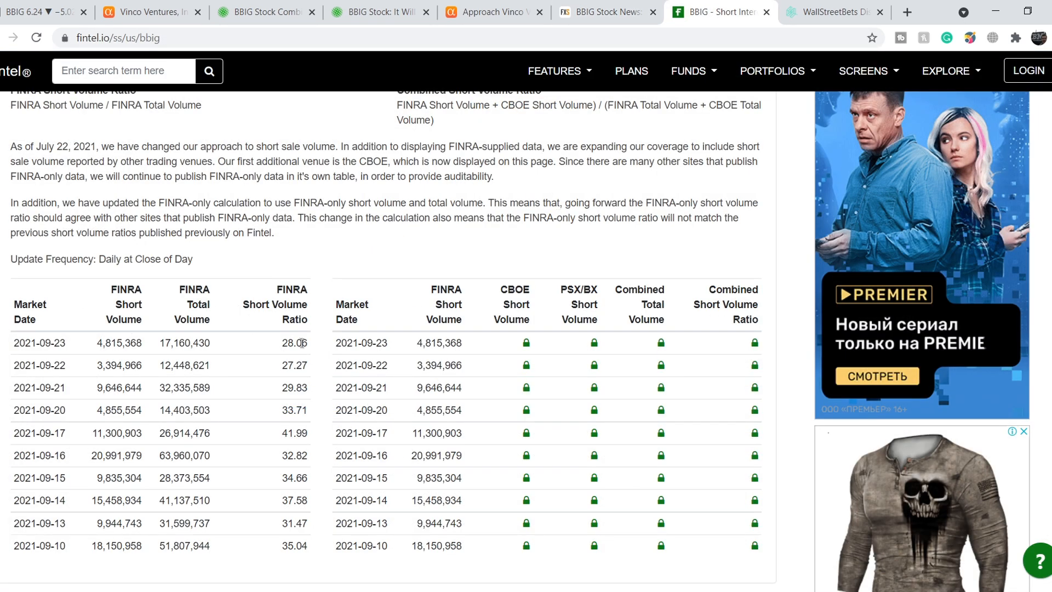
- Review BBIG's short volume, 26.26% borrow fee and 200,000 available shares, then move to WallStreetBets trends
left_click_drag(303, 342, 40, 546)
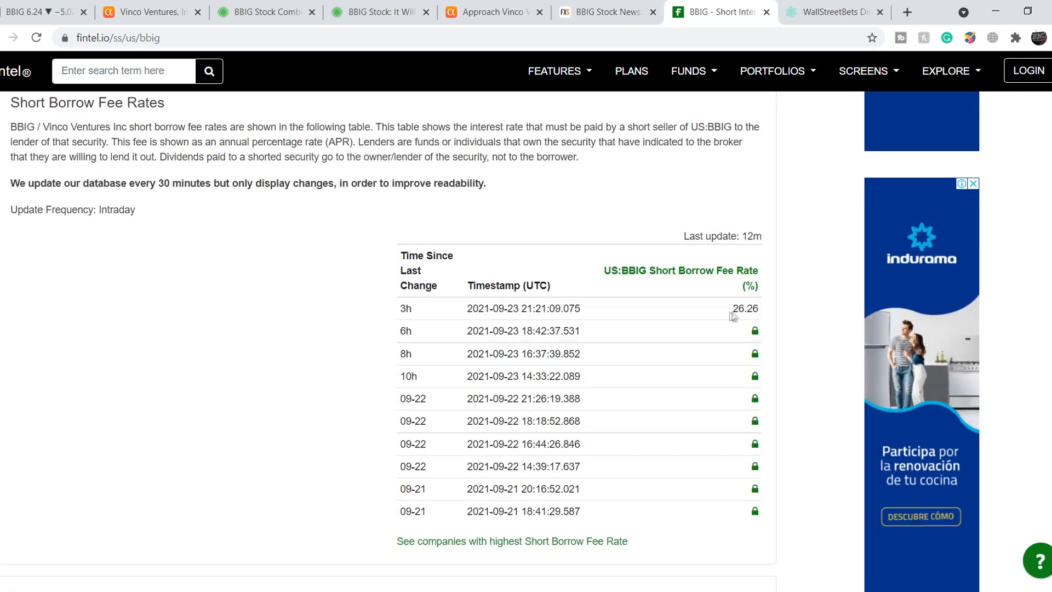
mouse_move(733, 307)
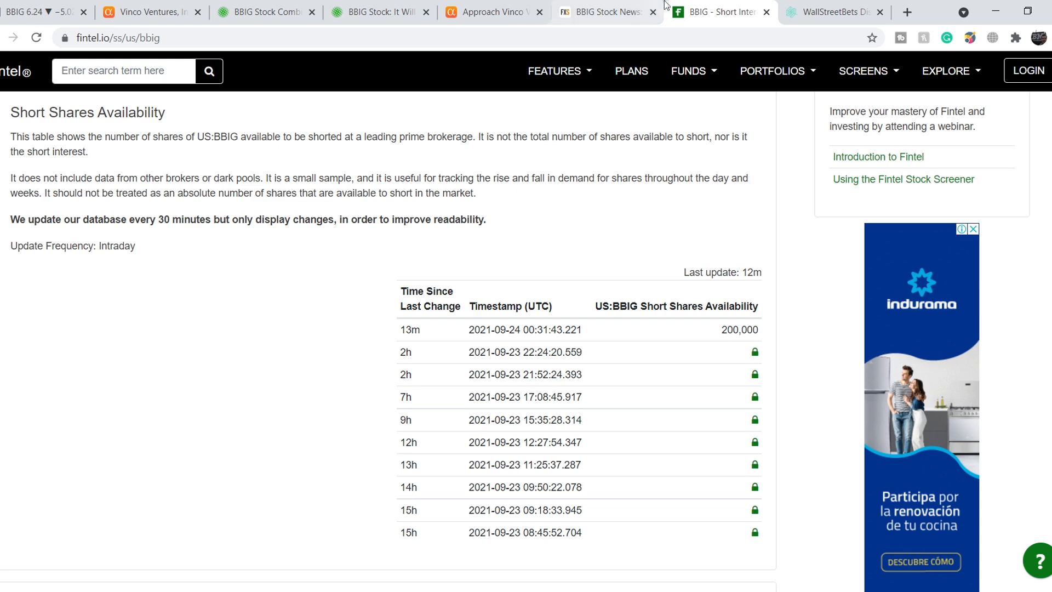
left_click(832, 11)
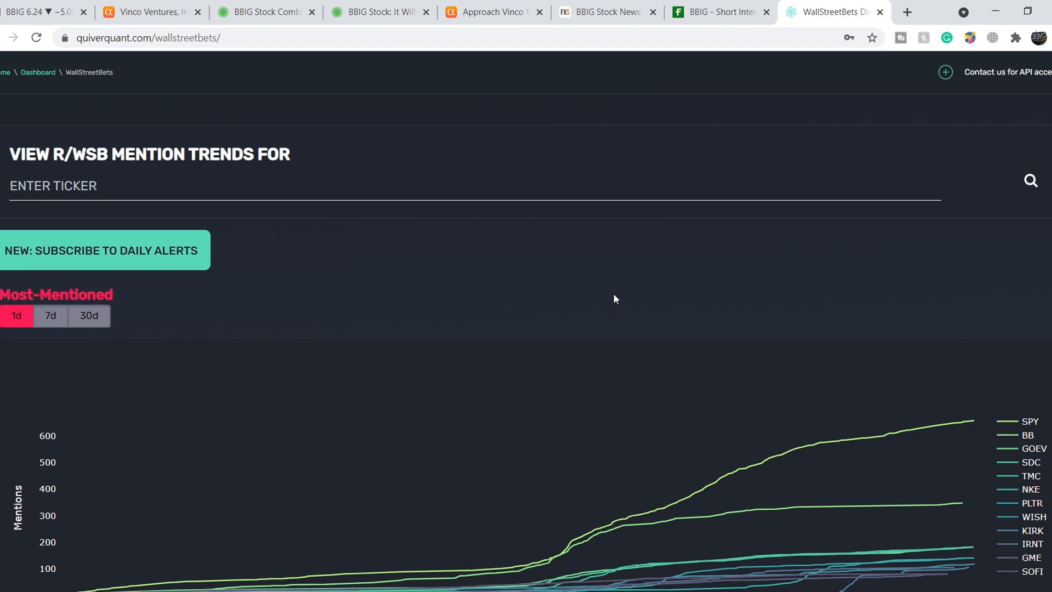
- Review the Last 24h WallStreetBets mentions (SPY 659, BB 348) and filter the table by 'bbi'
scroll("down", 3)
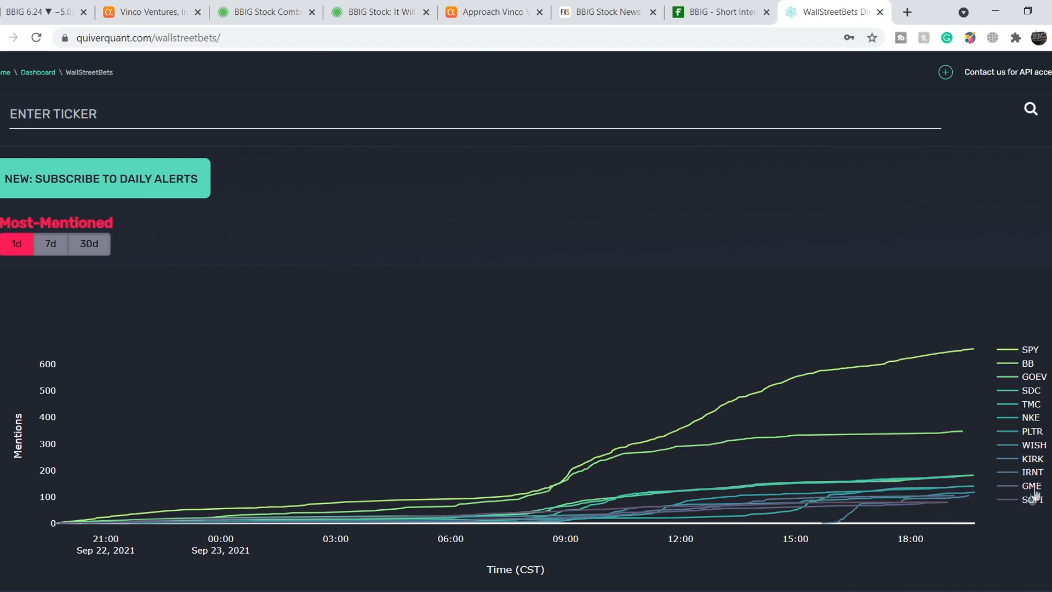
mouse_move(927, 416)
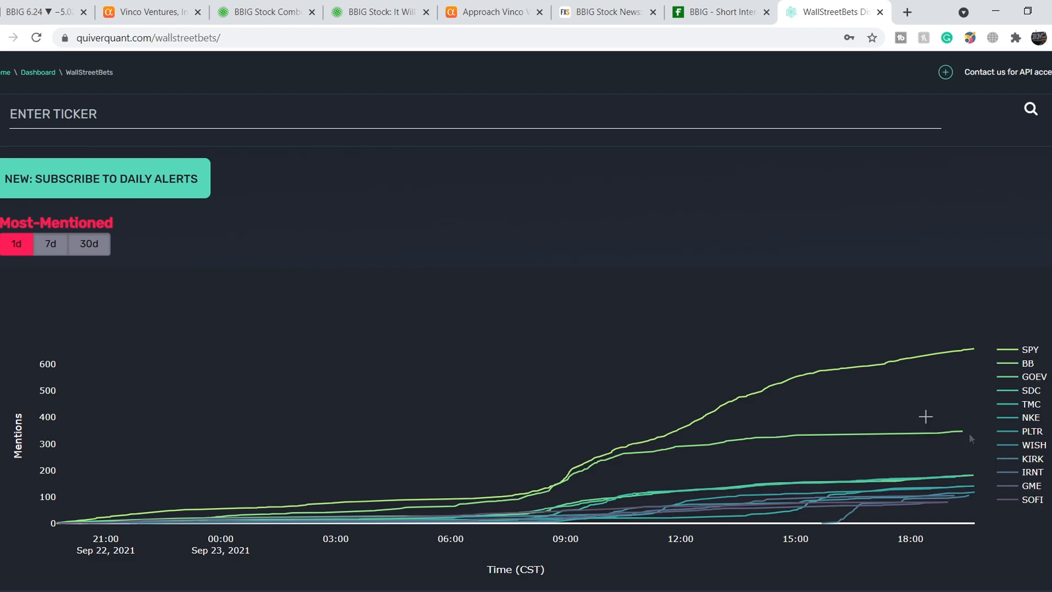
scroll("down", 3)
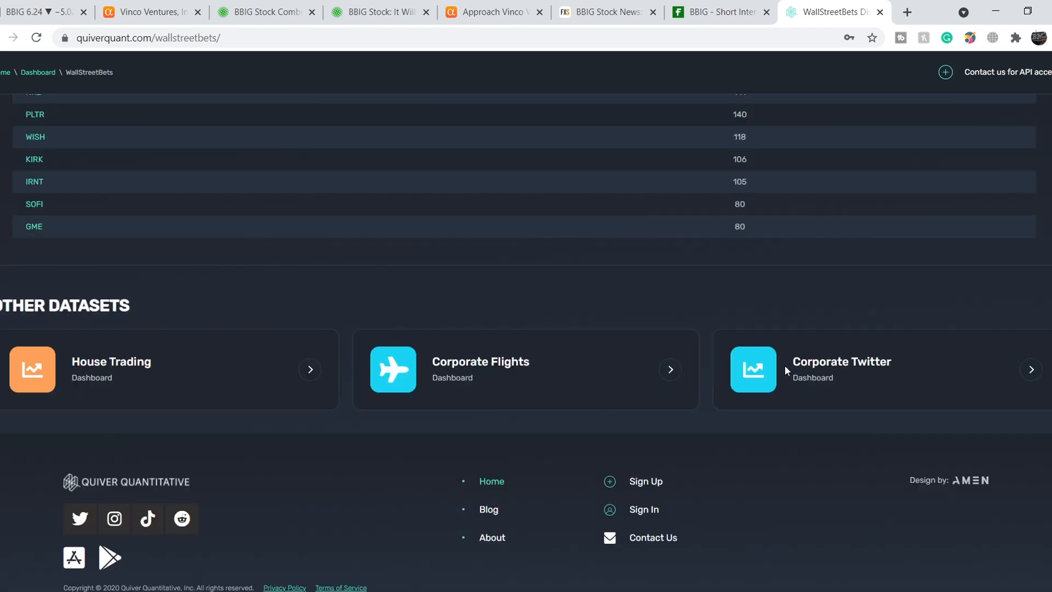
scroll("up", 3)
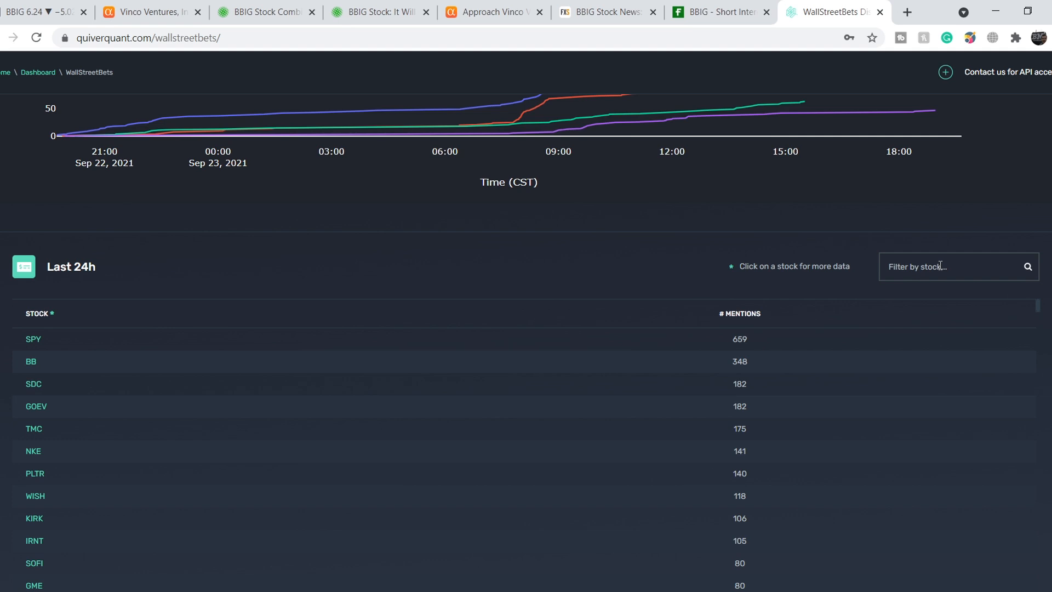
type("bbi")
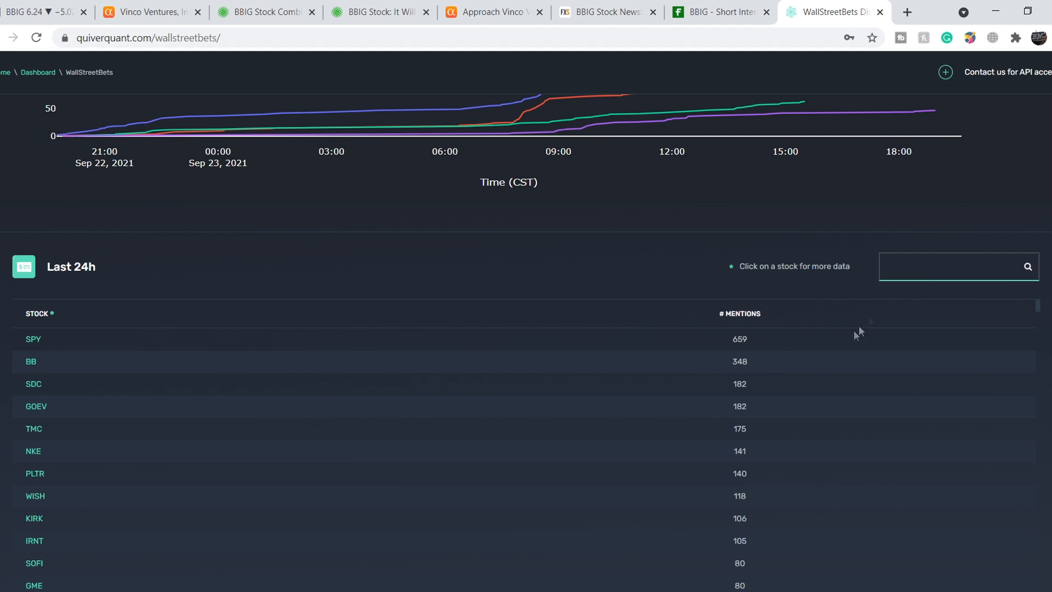
mouse_move(745, 270)
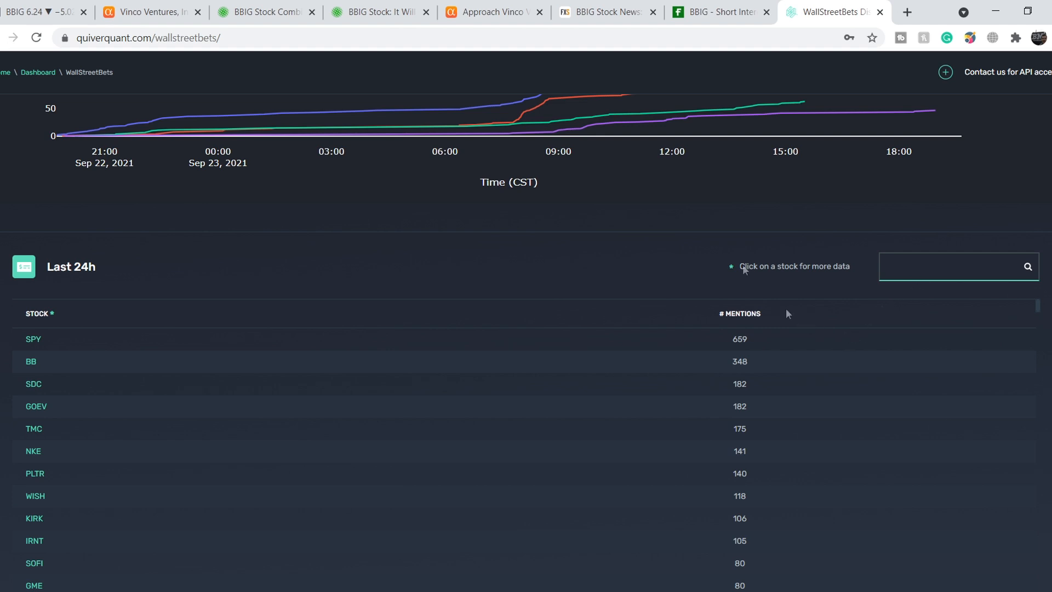
left_click(958, 266)
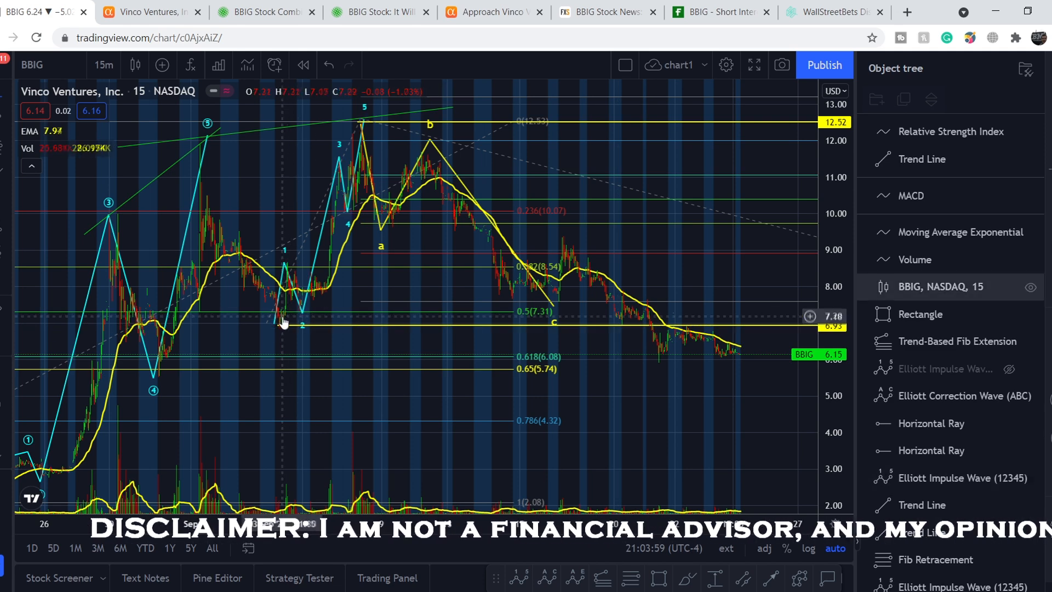
mouse_move(711, 384)
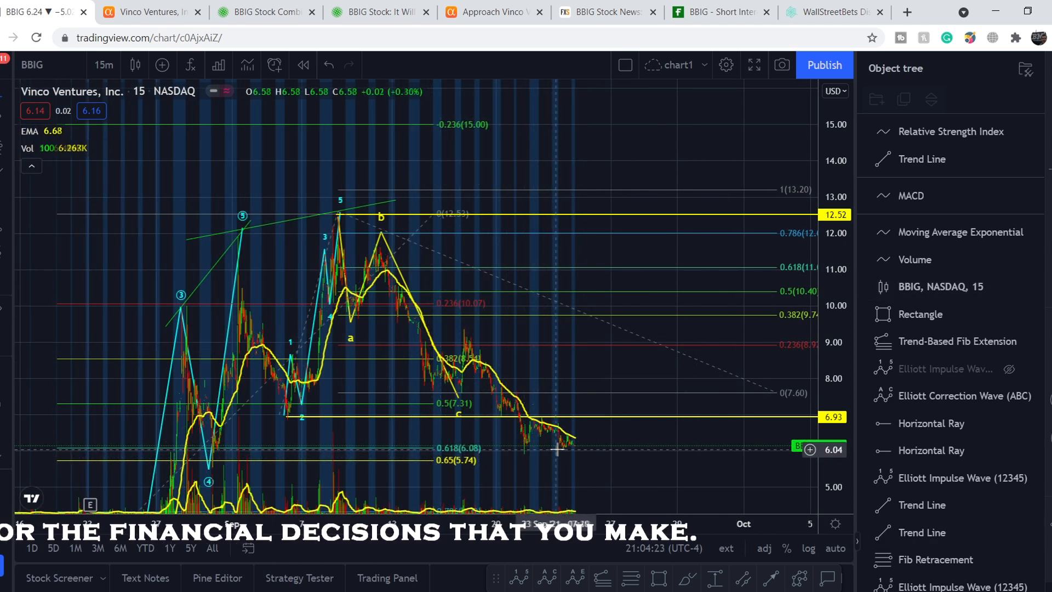
mouse_move(661, 374)
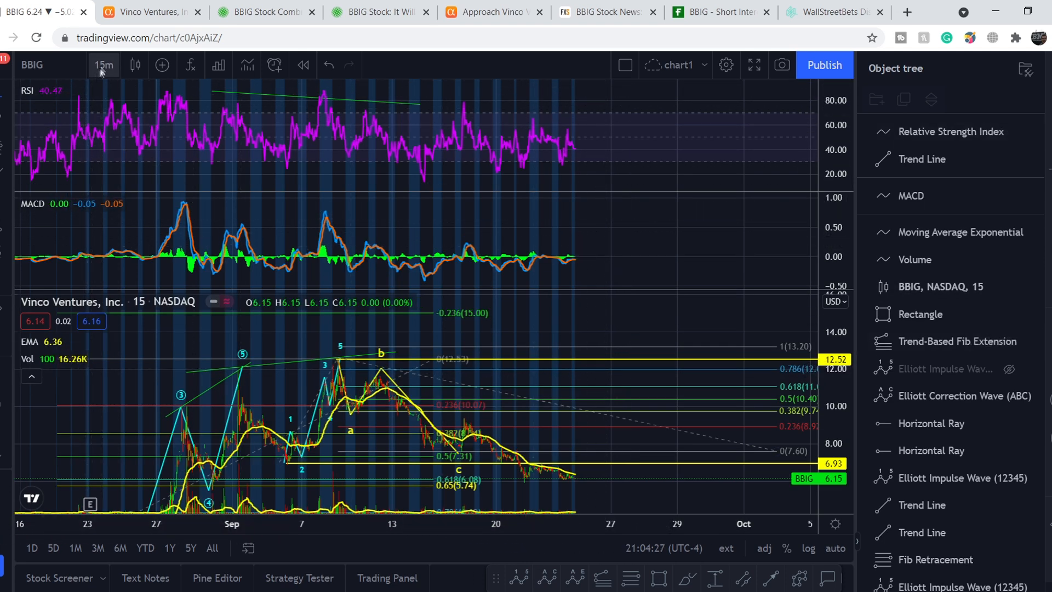
- View the BBIG chart on 4-hour candles, then settle on 3-hour candles with RSI and MACD
left_click(103, 64)
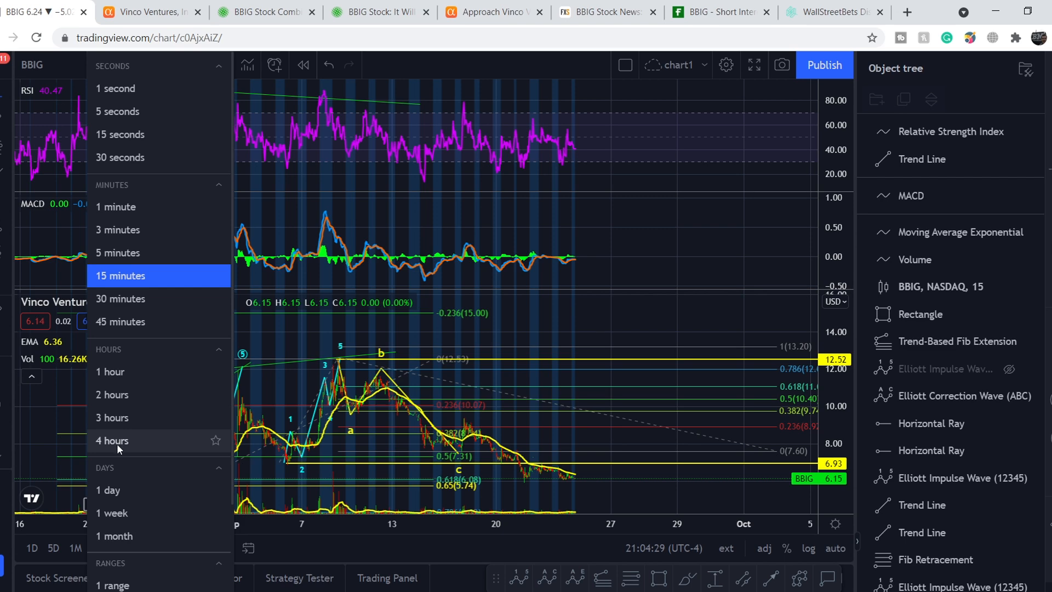
left_click(111, 440)
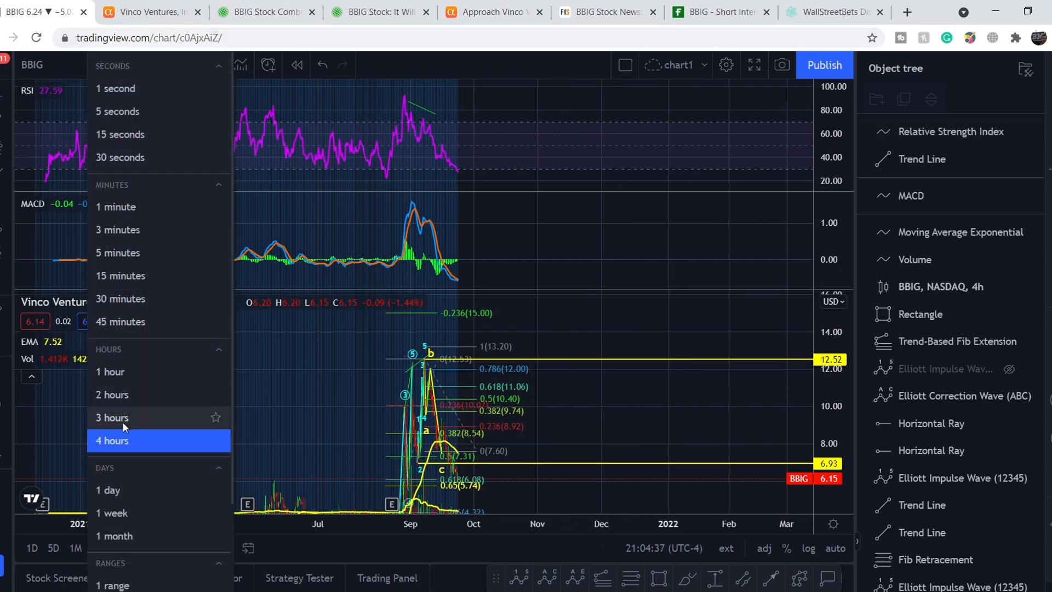
left_click(111, 417)
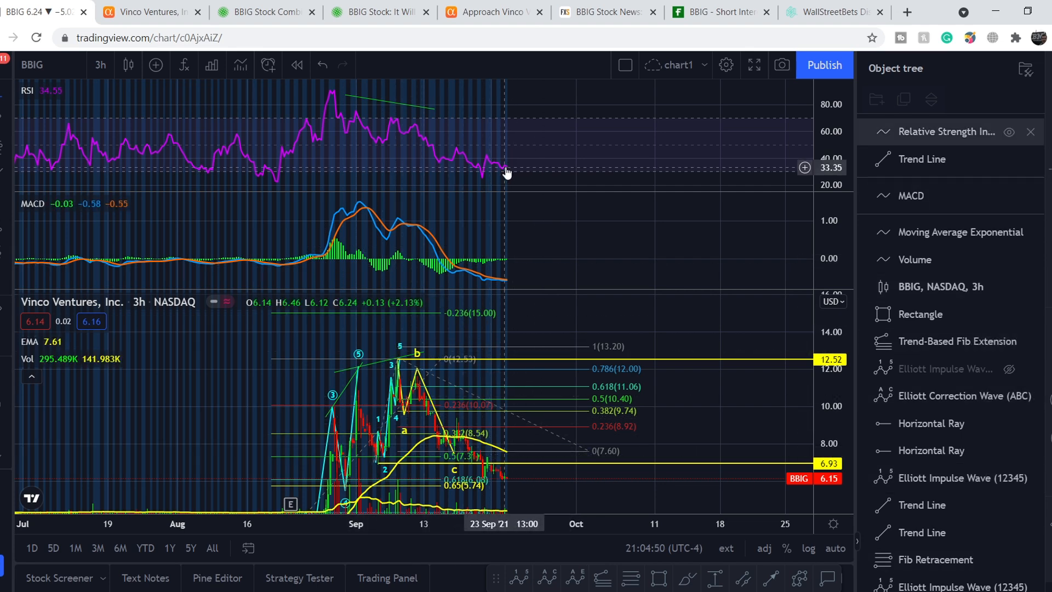
mouse_move(510, 165)
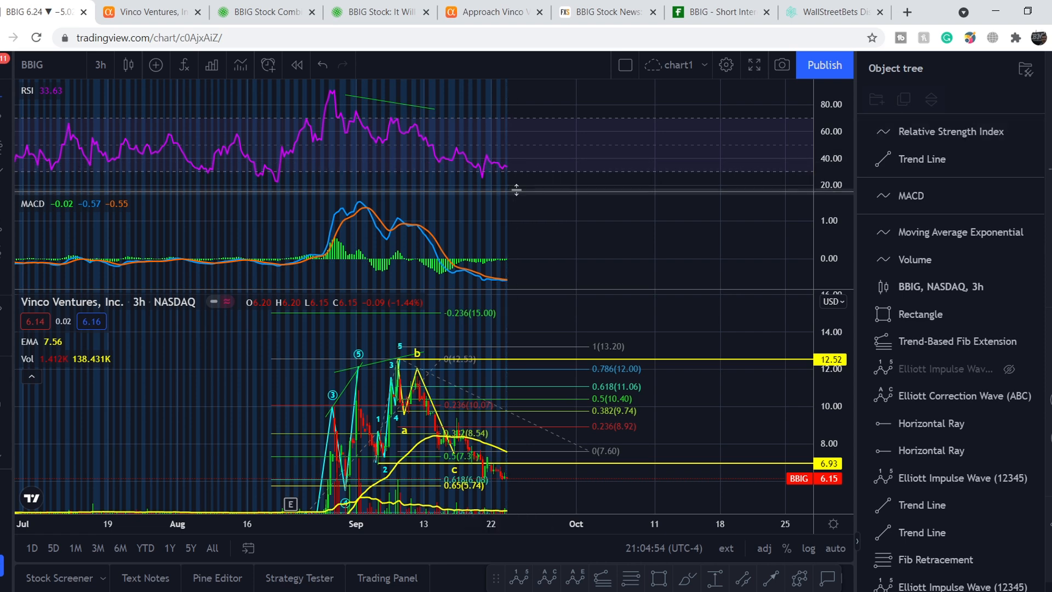
left_click(100, 64)
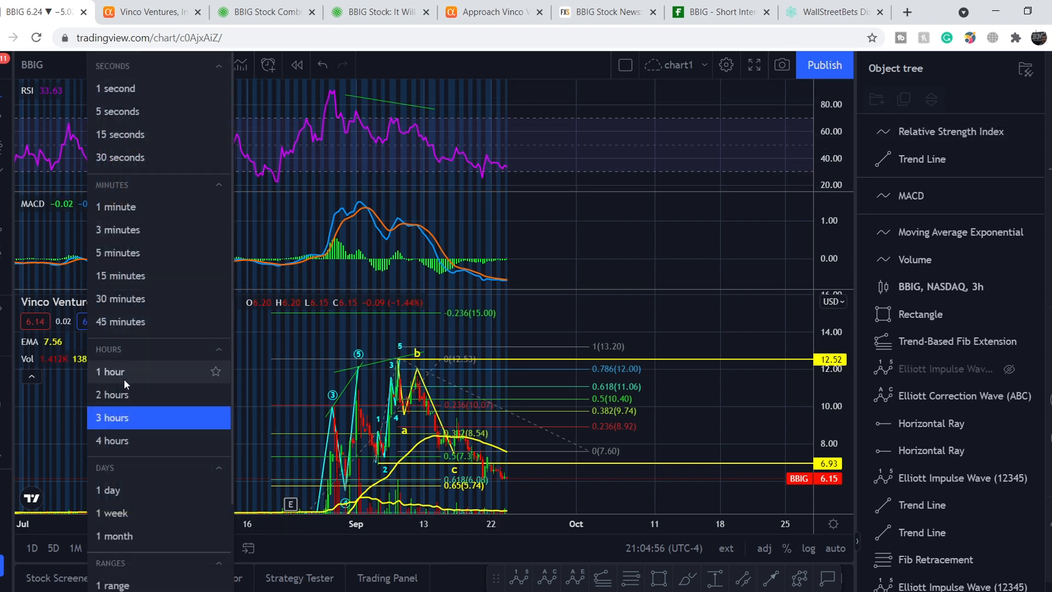
- Put the BBIG chart on 1-hour candles to compare RSI and MACD readings
left_click(110, 371)
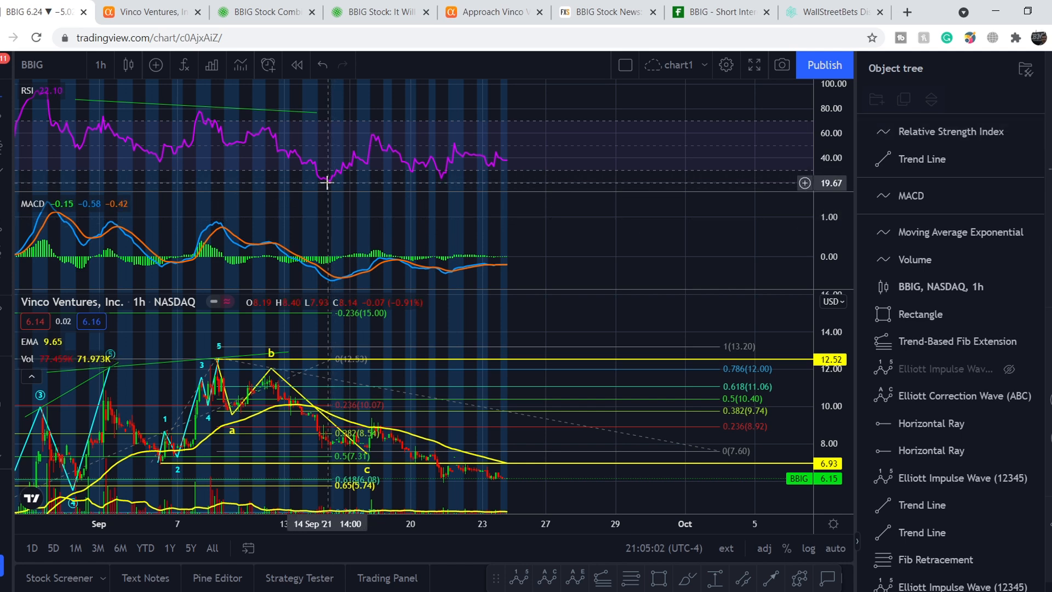
mouse_move(332, 446)
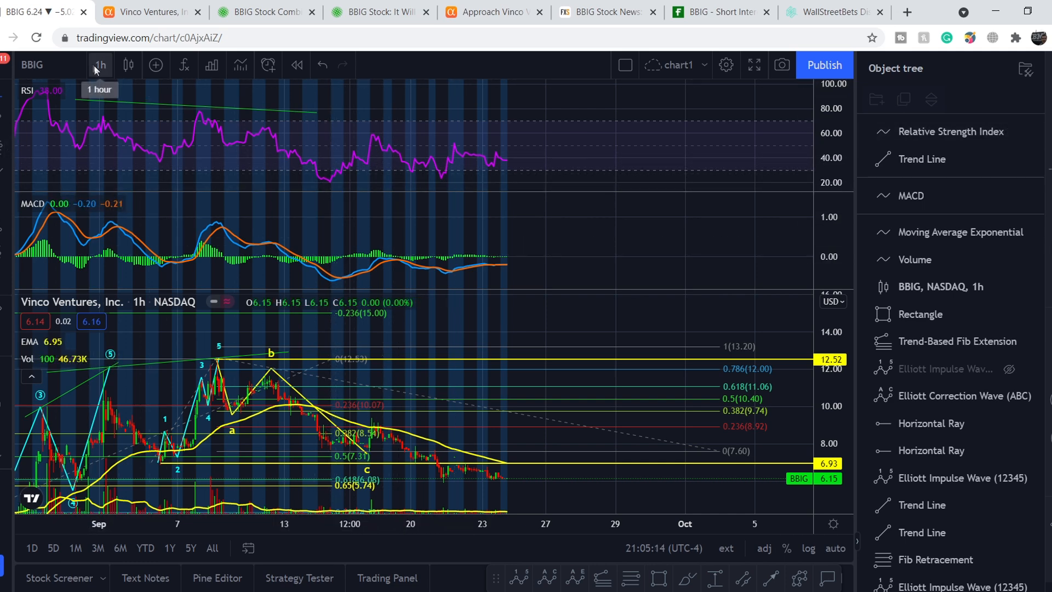
mouse_move(444, 179)
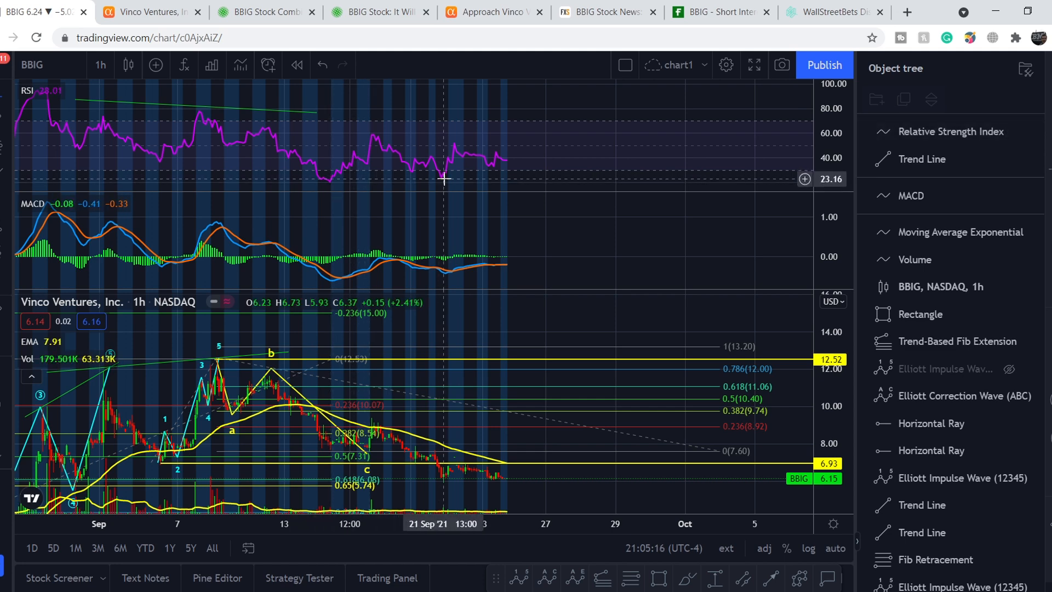
mouse_move(335, 187)
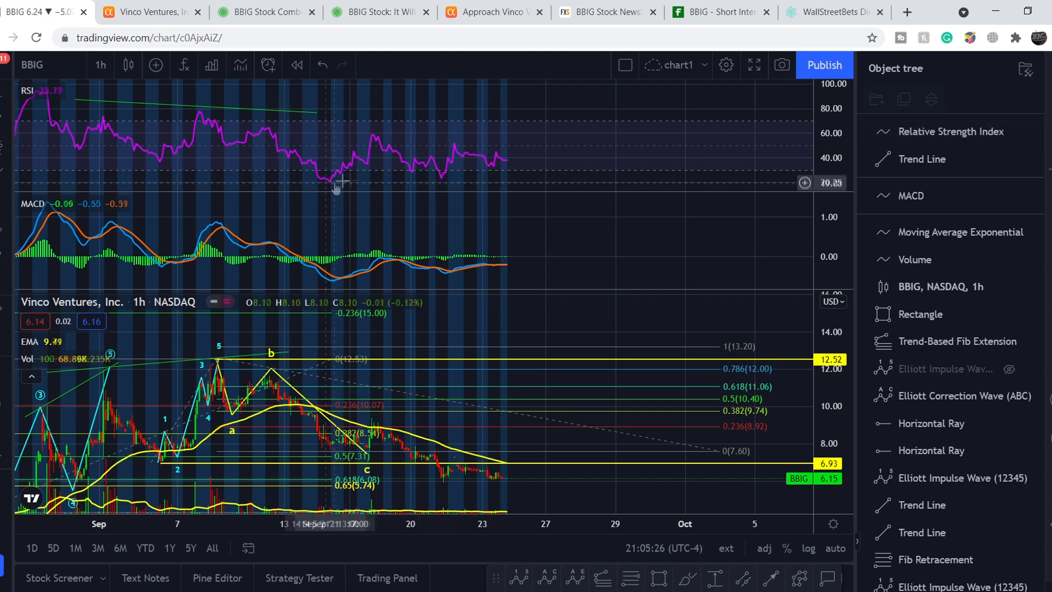
mouse_move(417, 178)
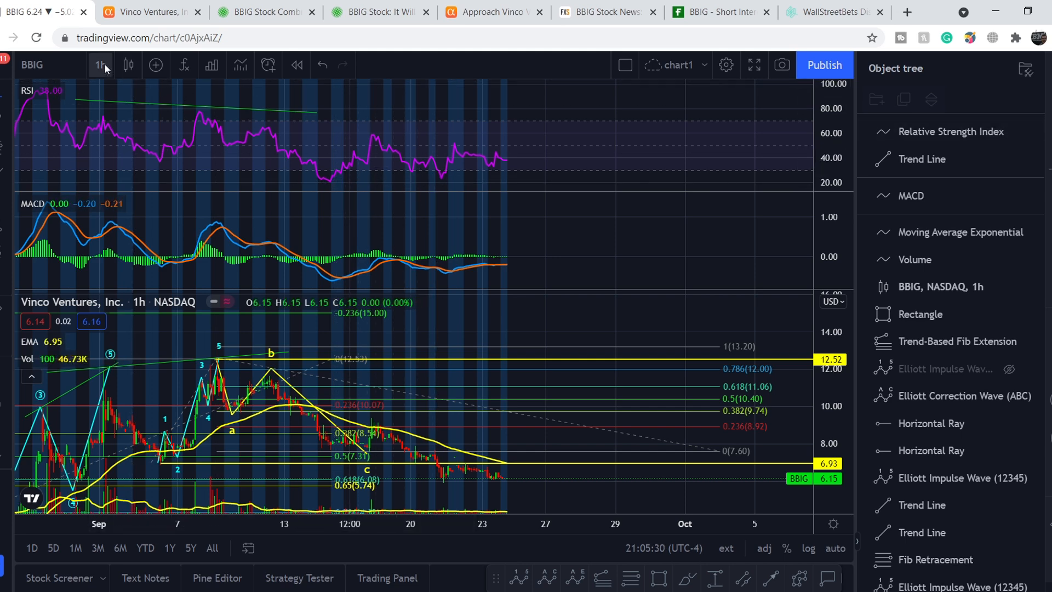
mouse_move(101, 65)
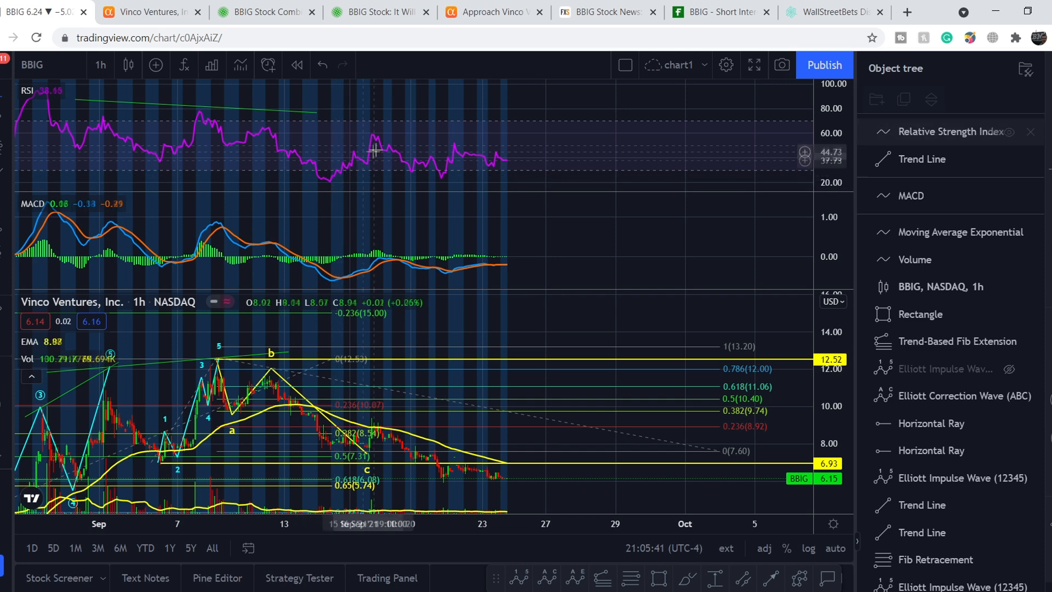
mouse_move(373, 146)
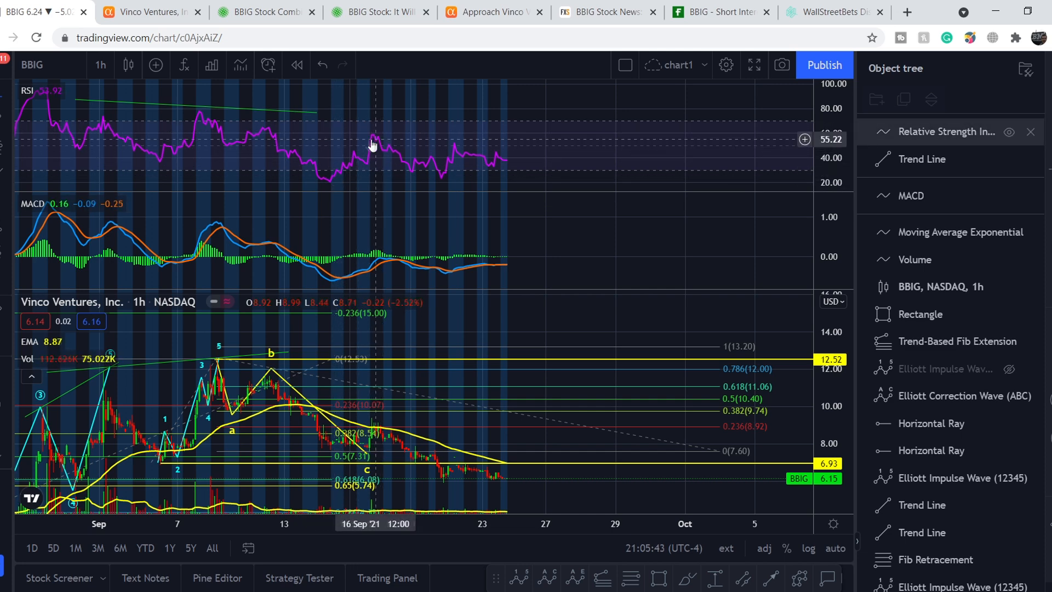
mouse_move(328, 181)
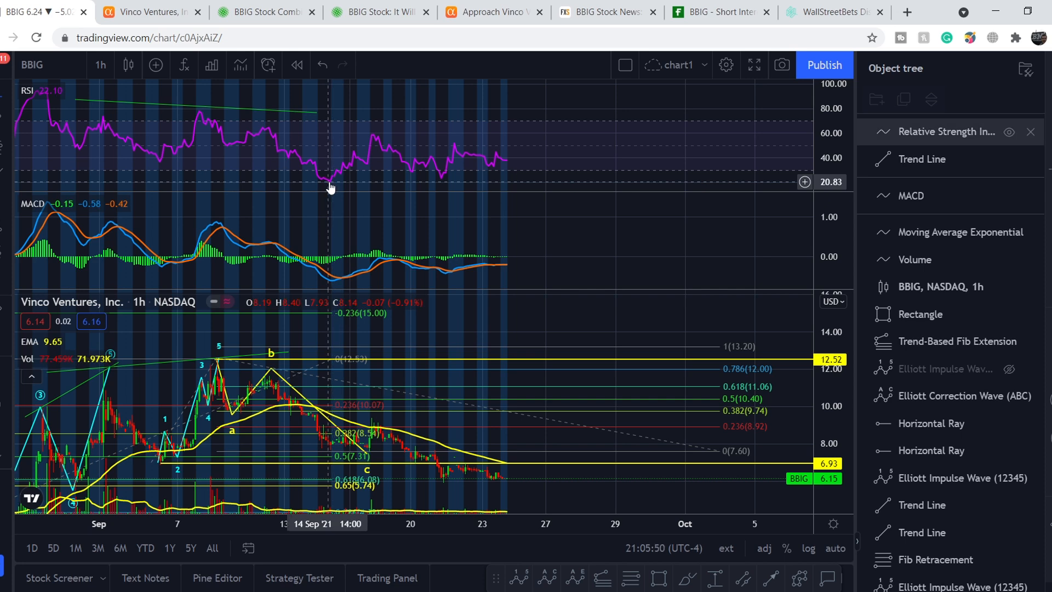
mouse_move(456, 181)
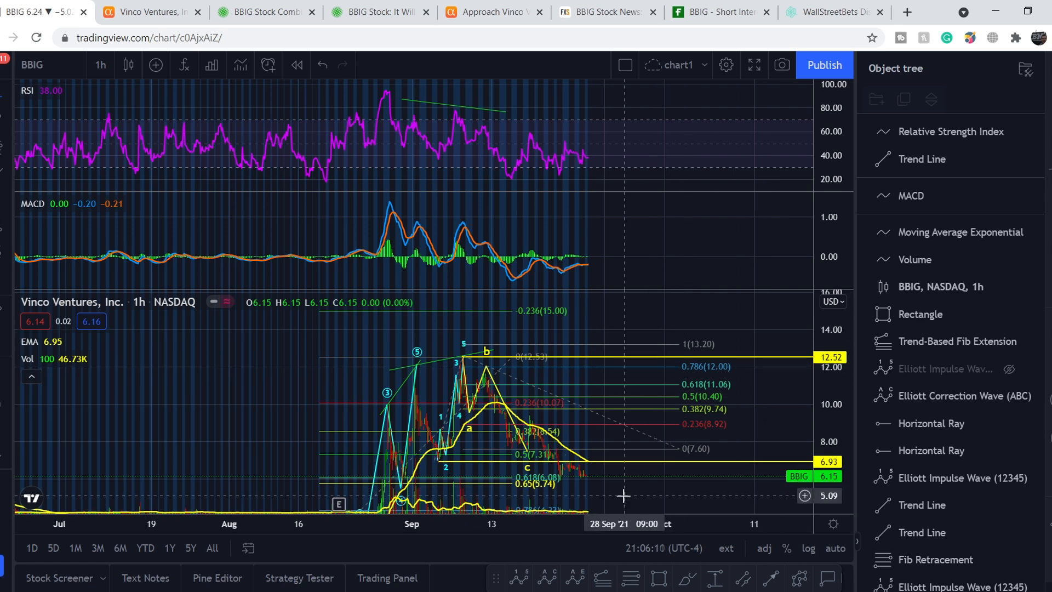
mouse_move(609, 479)
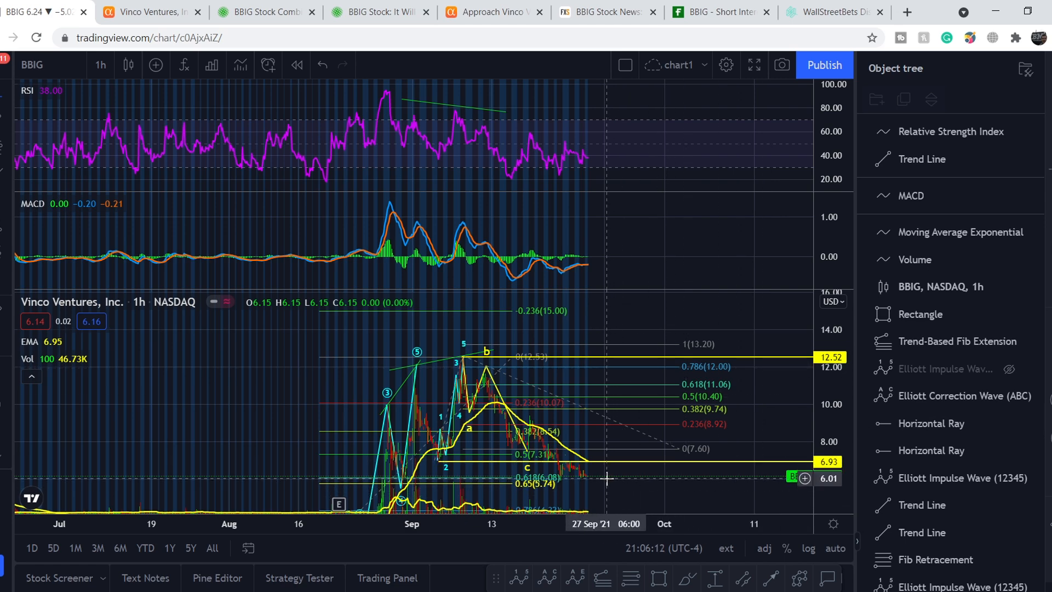
mouse_move(603, 478)
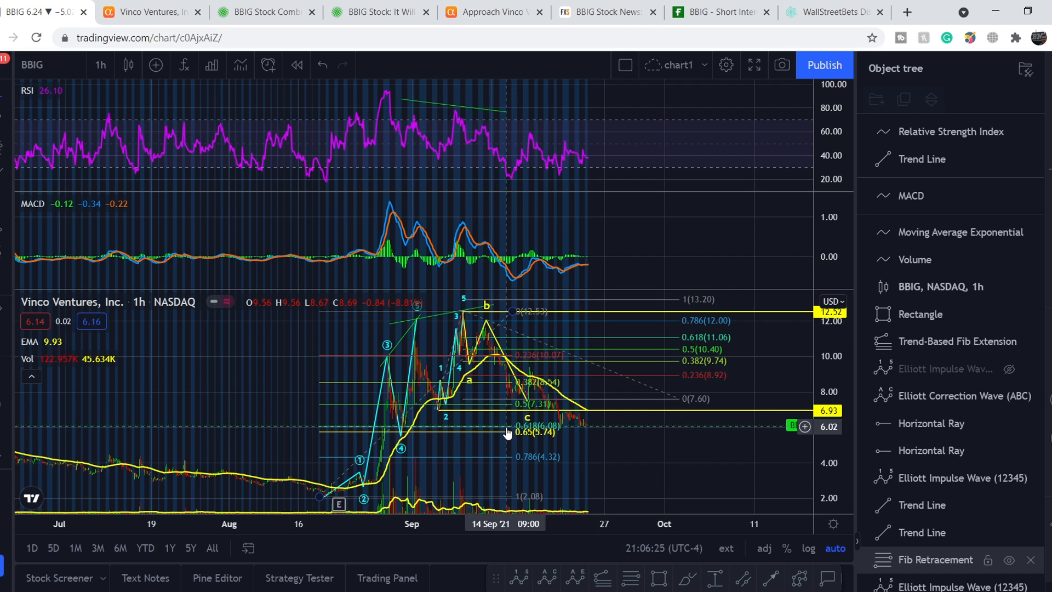
mouse_move(507, 440)
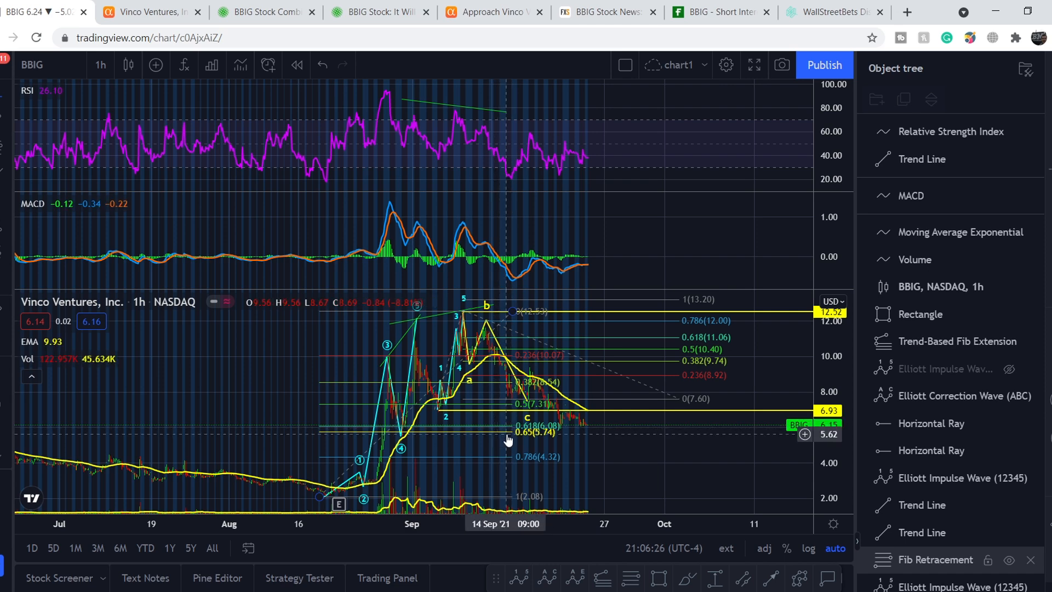
mouse_move(592, 426)
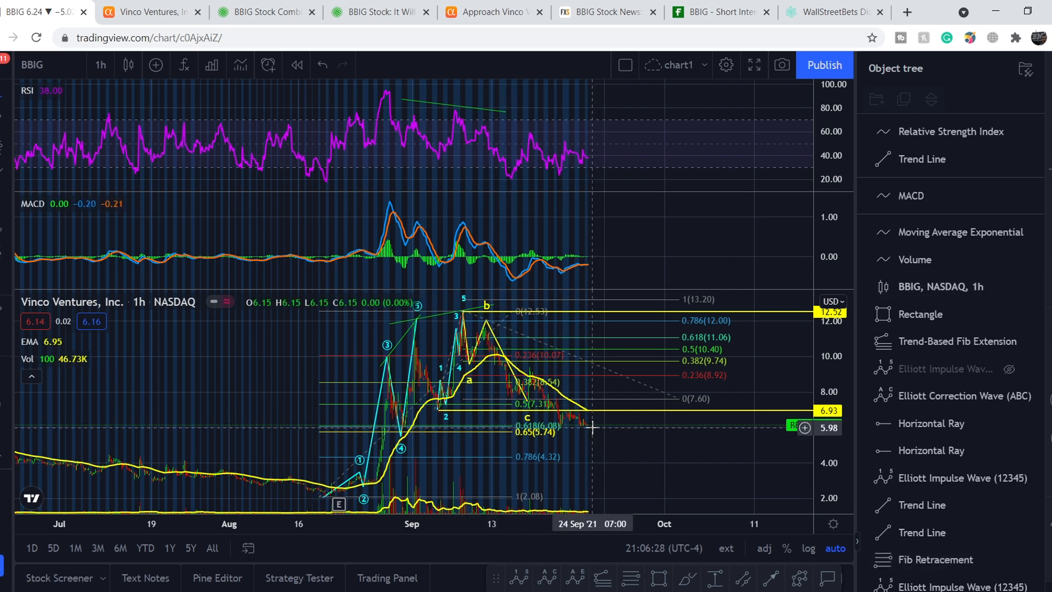